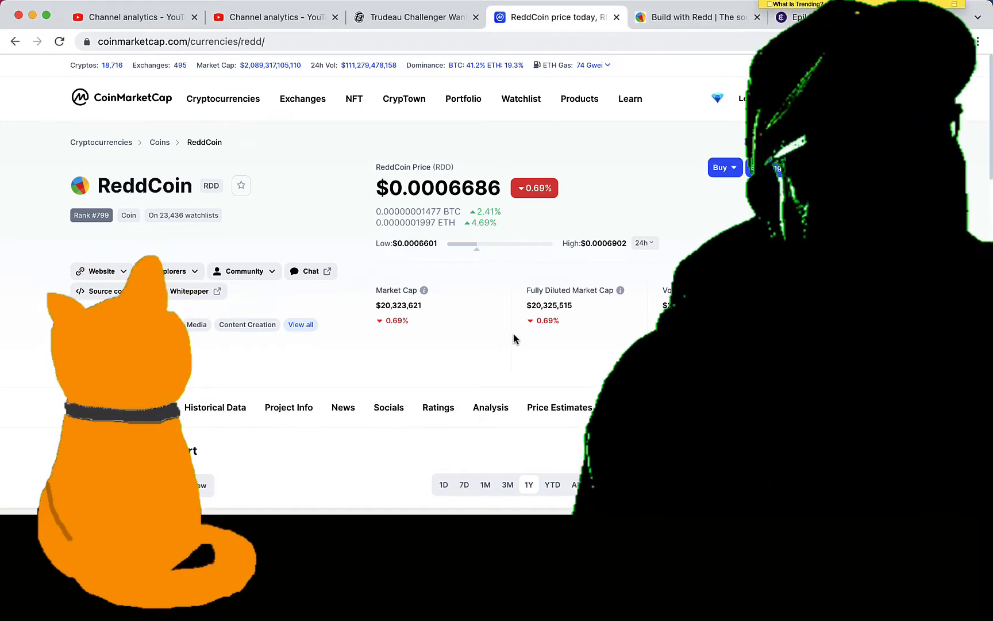
Cycle ReddCoin's chart through 3M, 1M, 7D, 1D, ALL, 3M, ending on 1Y
{"action": "scroll", "scroll_direction": "down", "scroll_amount": 3}
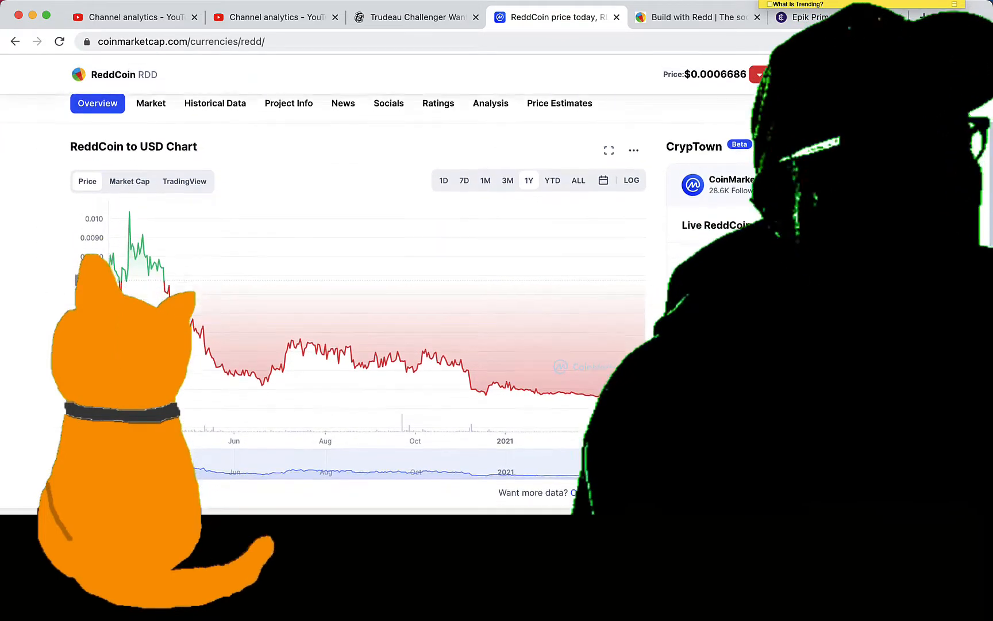
{"action": "scroll", "scroll_direction": "down", "scroll_amount": 3}
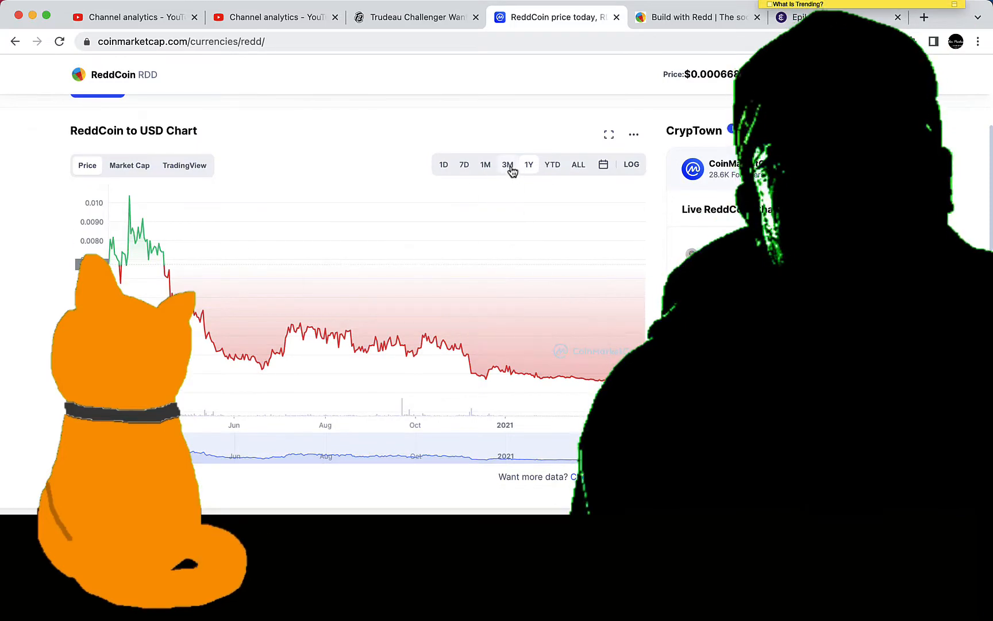
{"action": "left_click", "coordinate": [507, 165]}
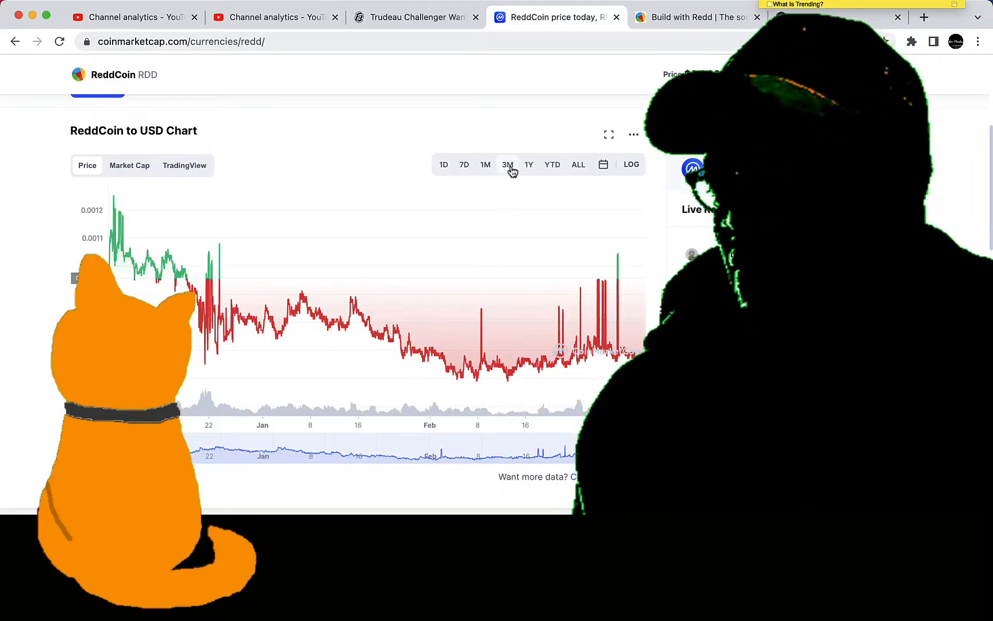
{"action": "left_click", "coordinate": [485, 165]}
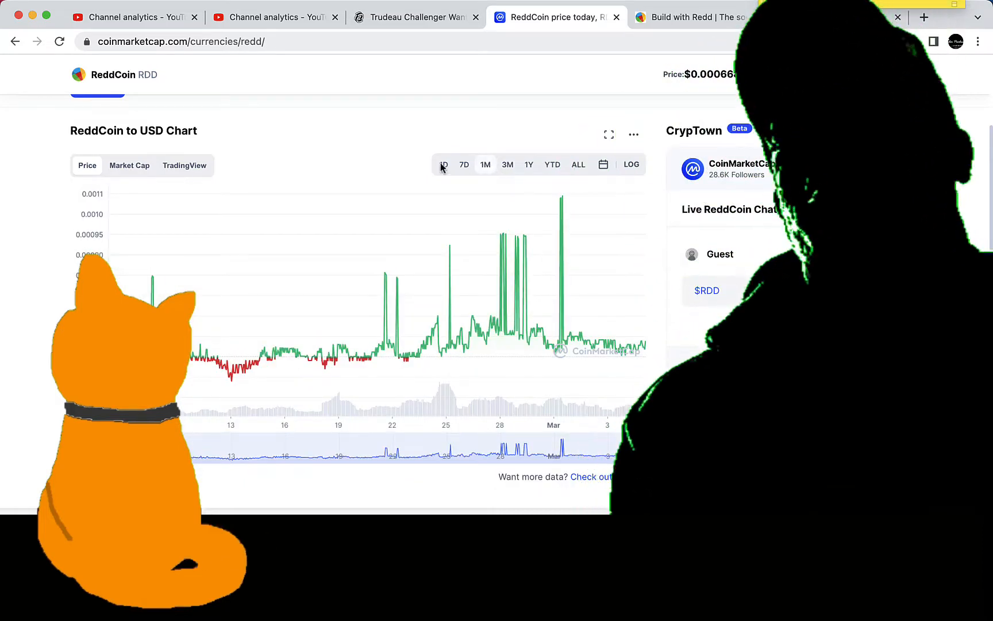
{"action": "left_click", "coordinate": [464, 165]}
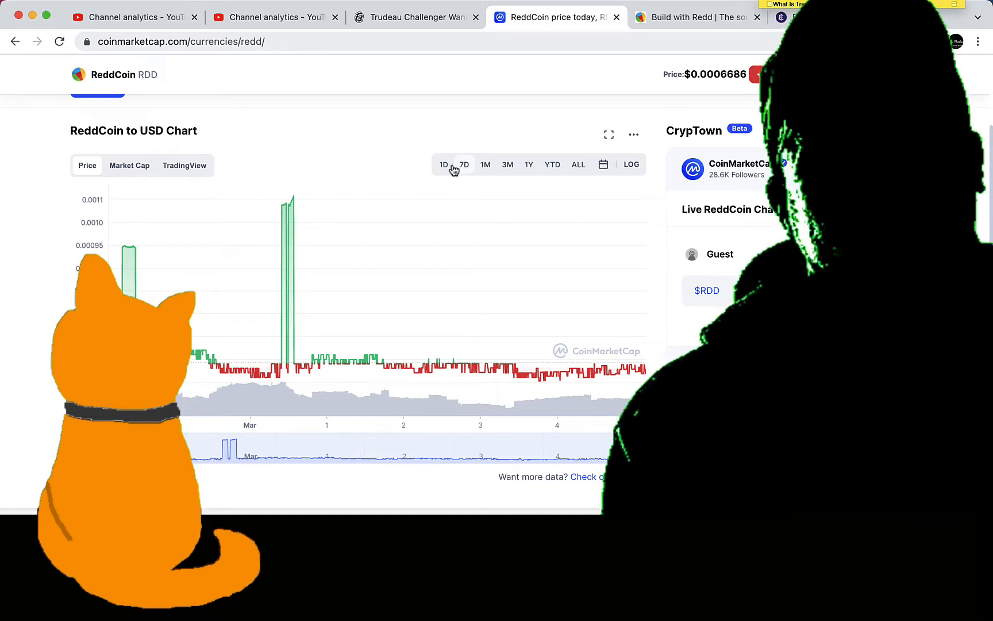
{"action": "left_click", "coordinate": [443, 165]}
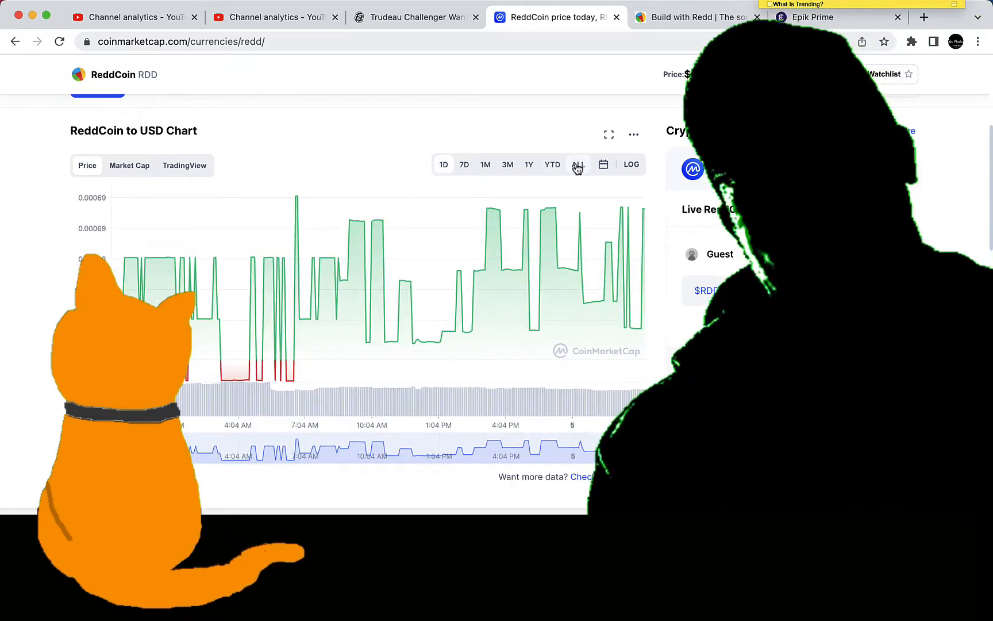
{"action": "left_click", "coordinate": [577, 165]}
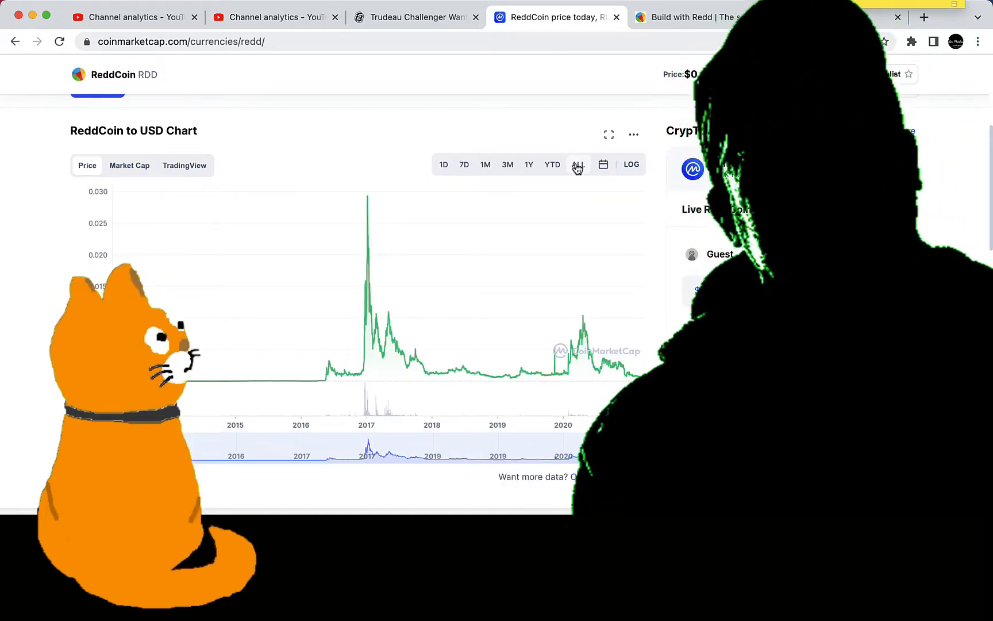
{"action": "left_click", "coordinate": [508, 165]}
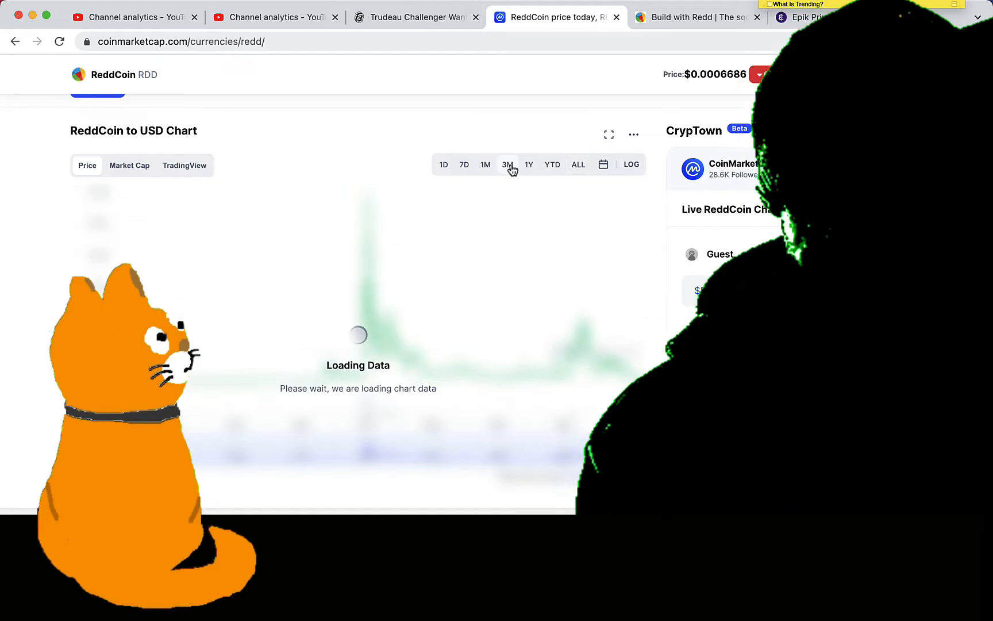
{"action": "left_click", "coordinate": [507, 165]}
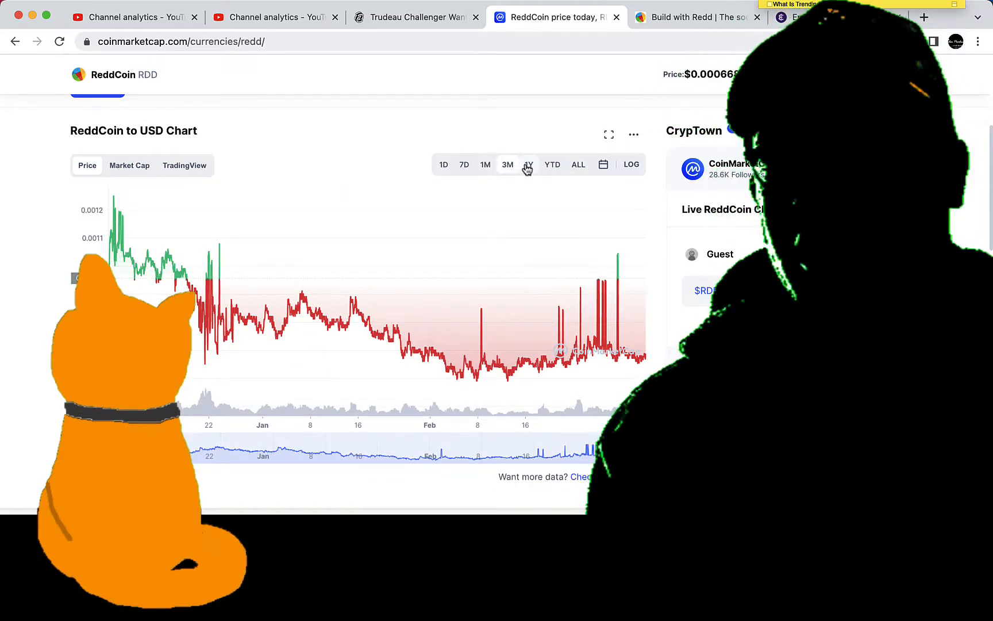
{"action": "left_click", "coordinate": [527, 165]}
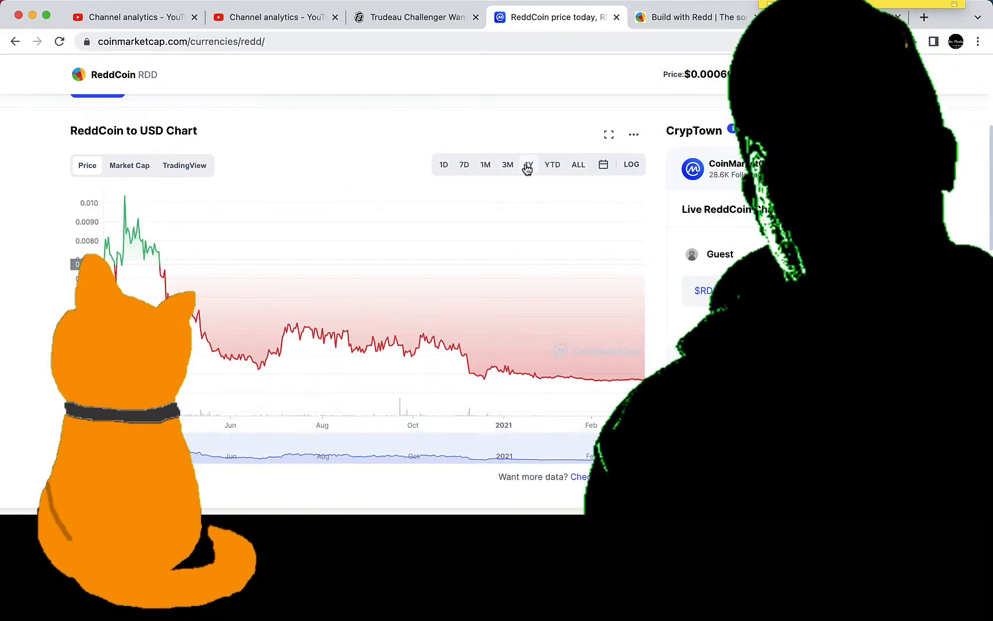
{"action": "mouse_move", "coordinate": [632, 370]}
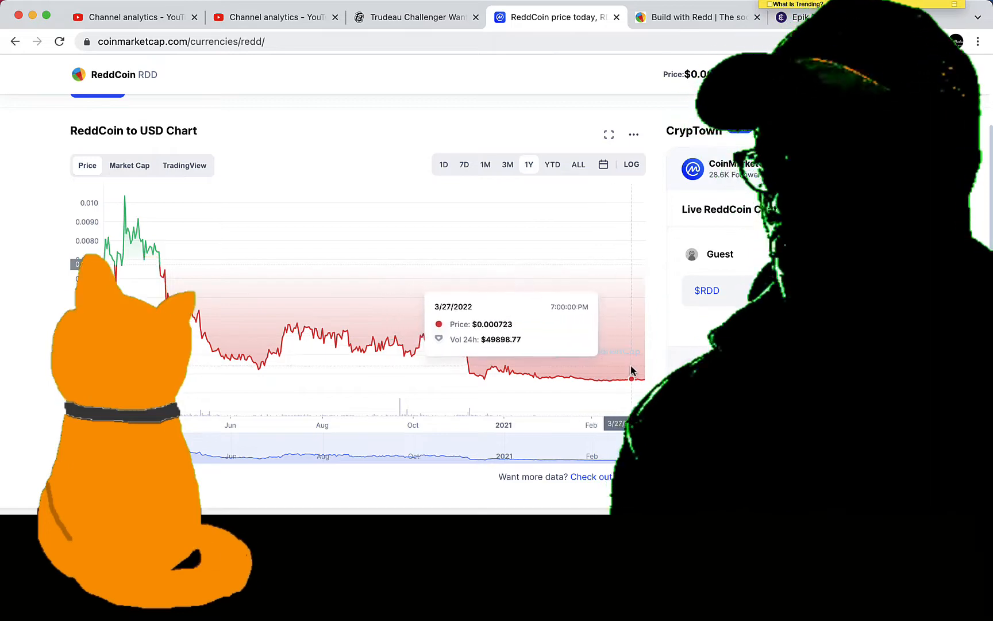
{"action": "mouse_move", "coordinate": [634, 370]}
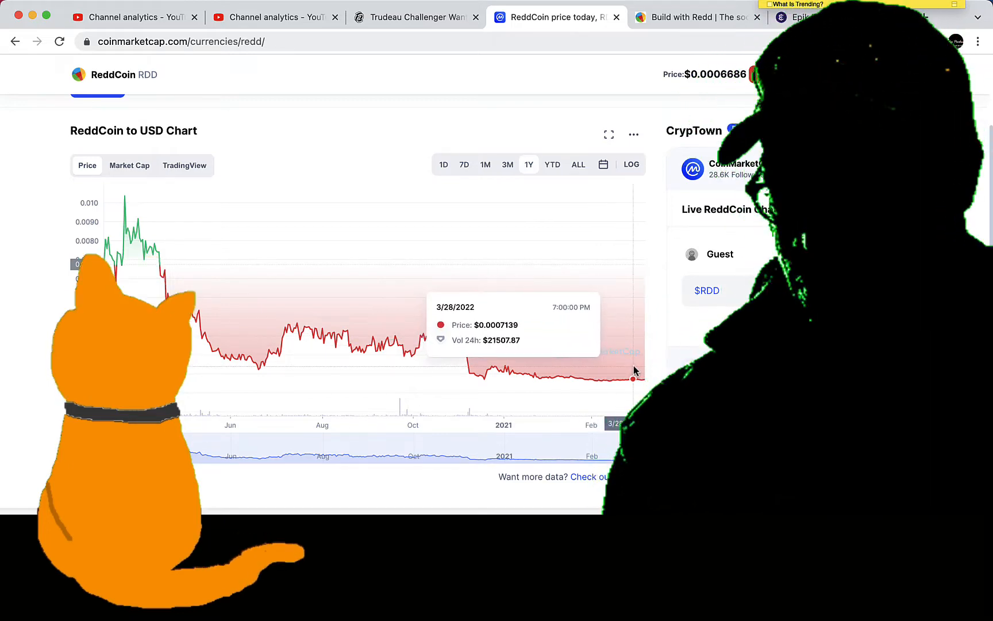
{"action": "mouse_move", "coordinate": [334, 194]}
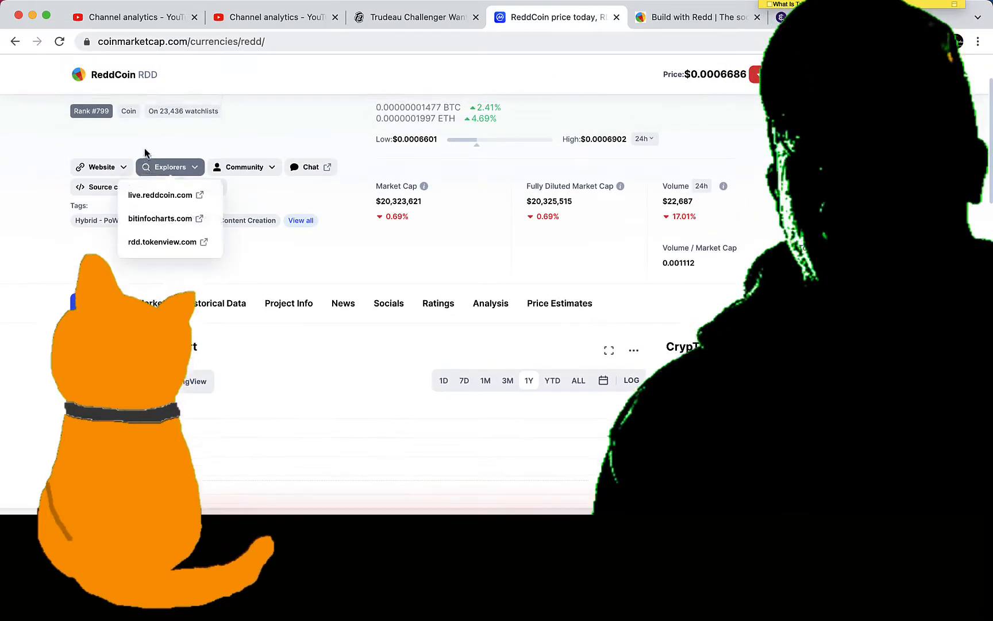
{"action": "left_click", "coordinate": [100, 175]}
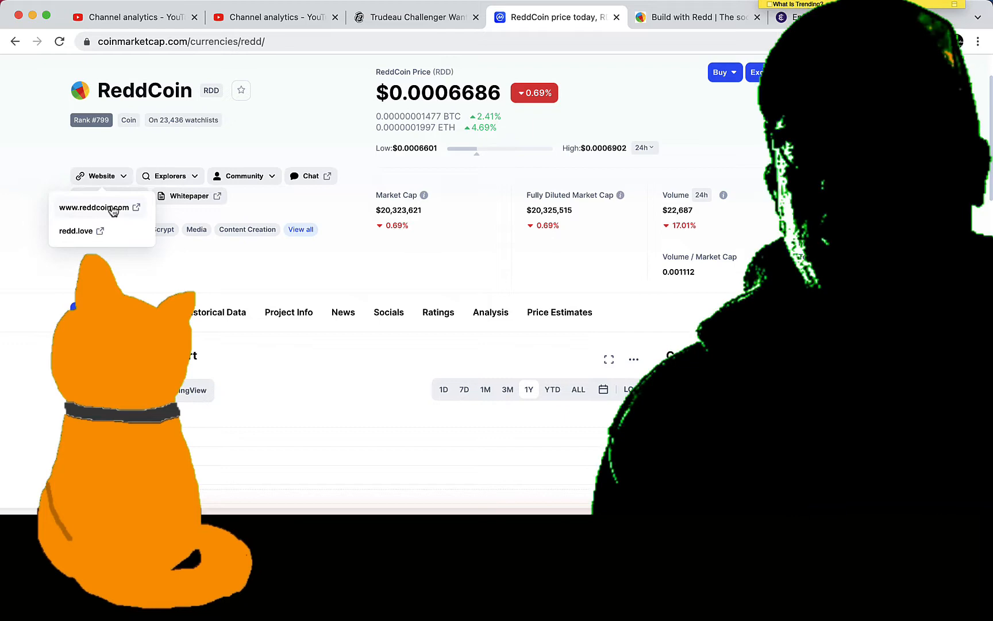
{"action": "left_click", "coordinate": [94, 207]}
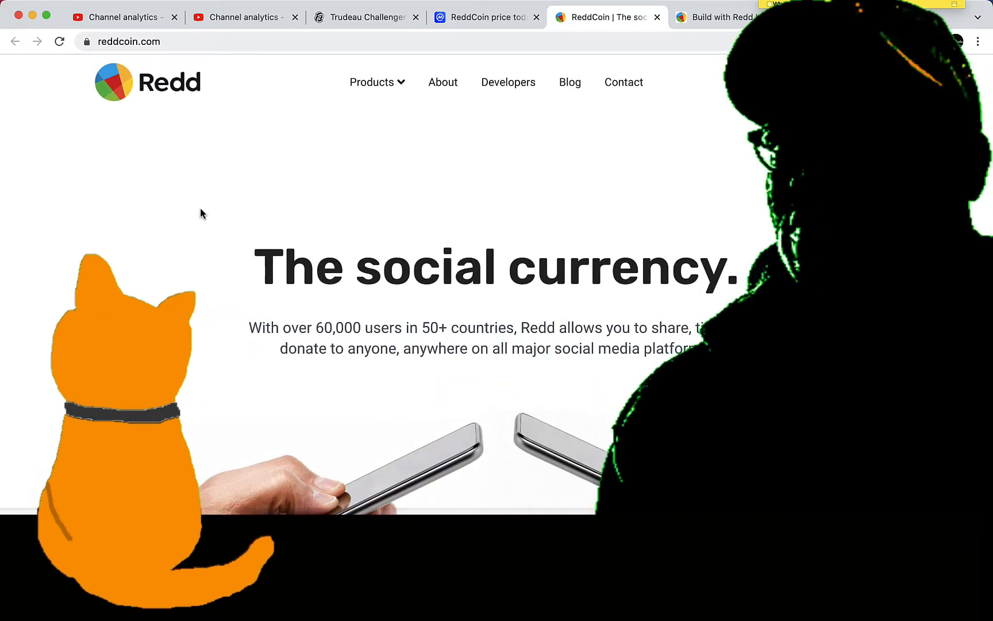
Scroll the reddcoin.com homepage down to the footer and back to the ReddNetwork speed stats
{"action": "scroll", "scroll_direction": "up", "scroll_amount": 3}
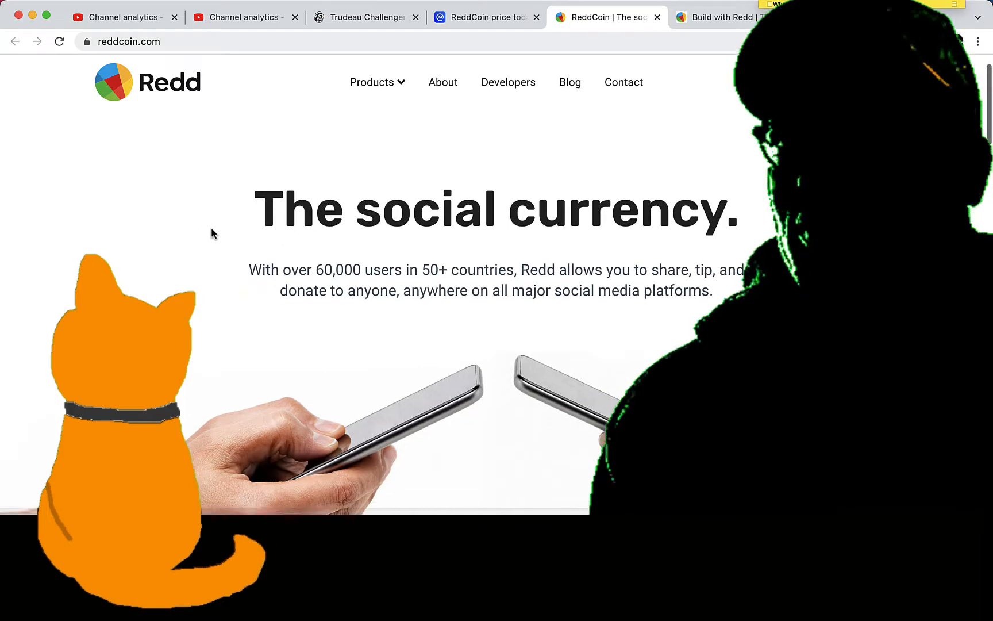
{"action": "scroll", "scroll_direction": "down", "scroll_amount": 3}
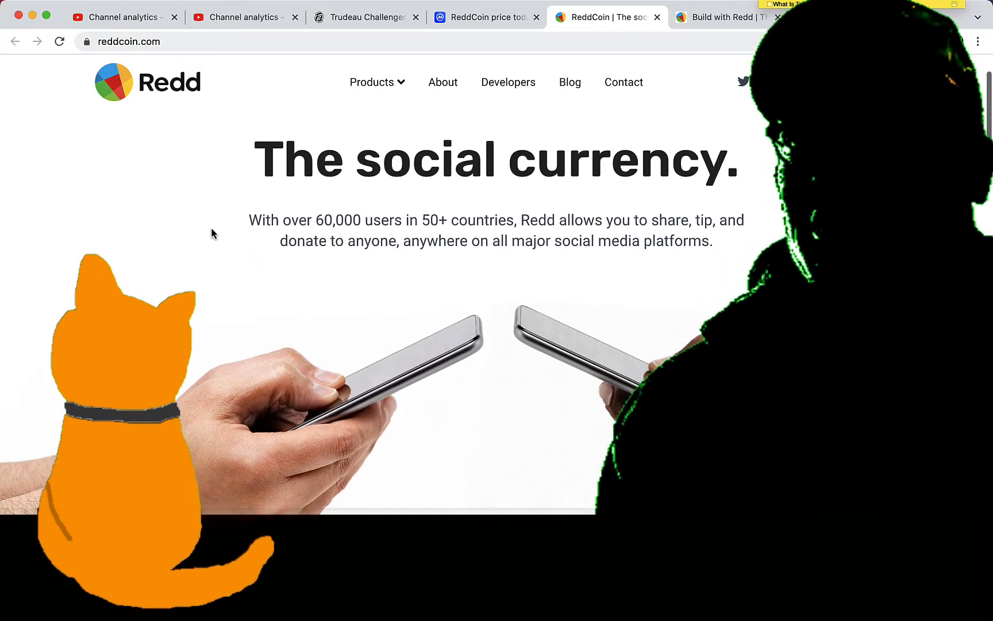
{"action": "scroll", "scroll_direction": "down", "scroll_amount": 3}
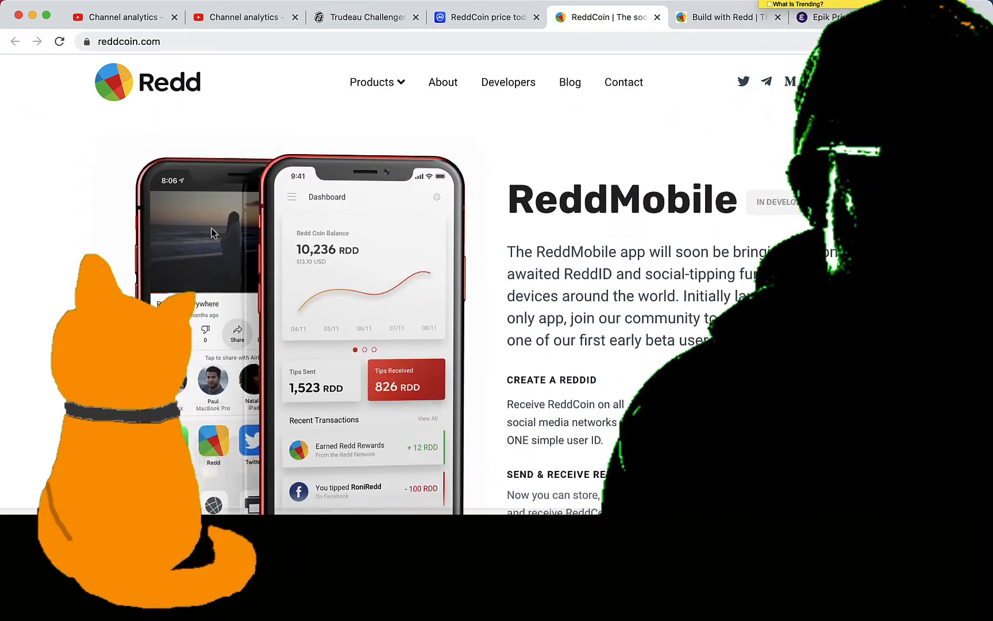
{"action": "scroll", "scroll_direction": "down", "scroll_amount": 3}
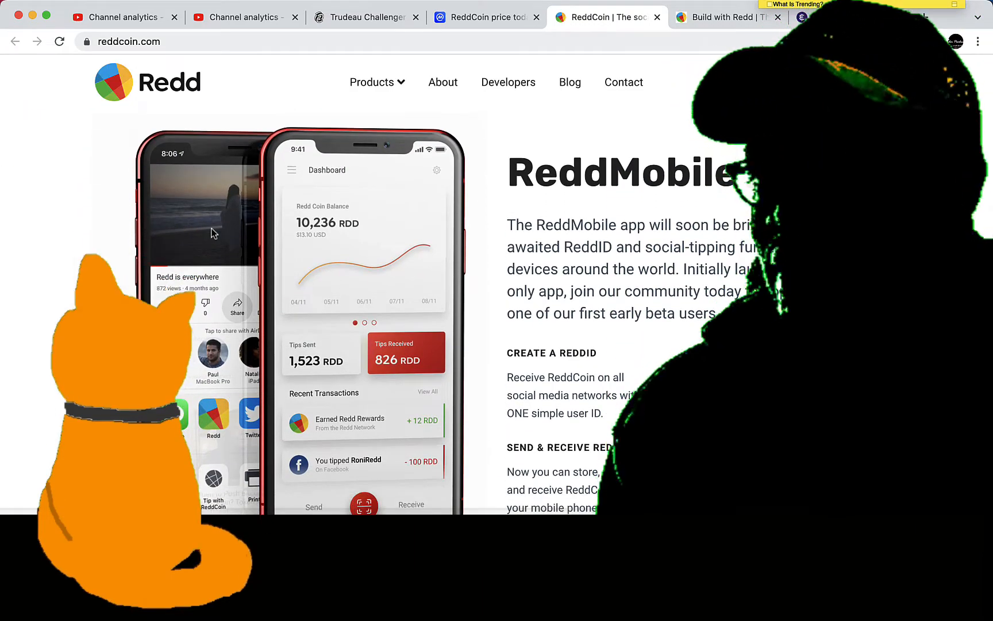
{"action": "scroll", "scroll_direction": "down", "scroll_amount": 3}
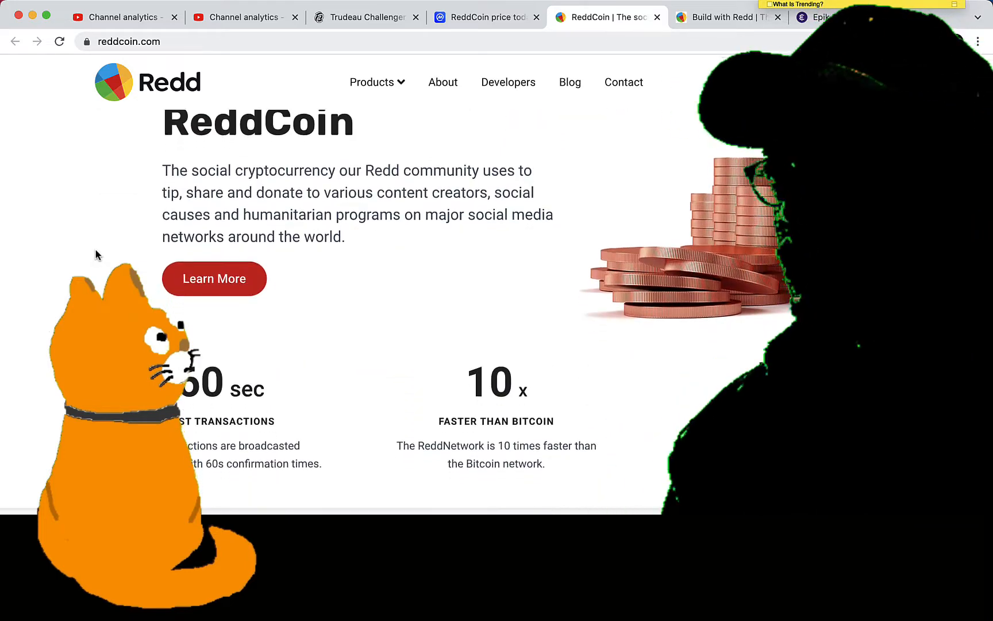
{"action": "scroll", "scroll_direction": "down", "scroll_amount": 3}
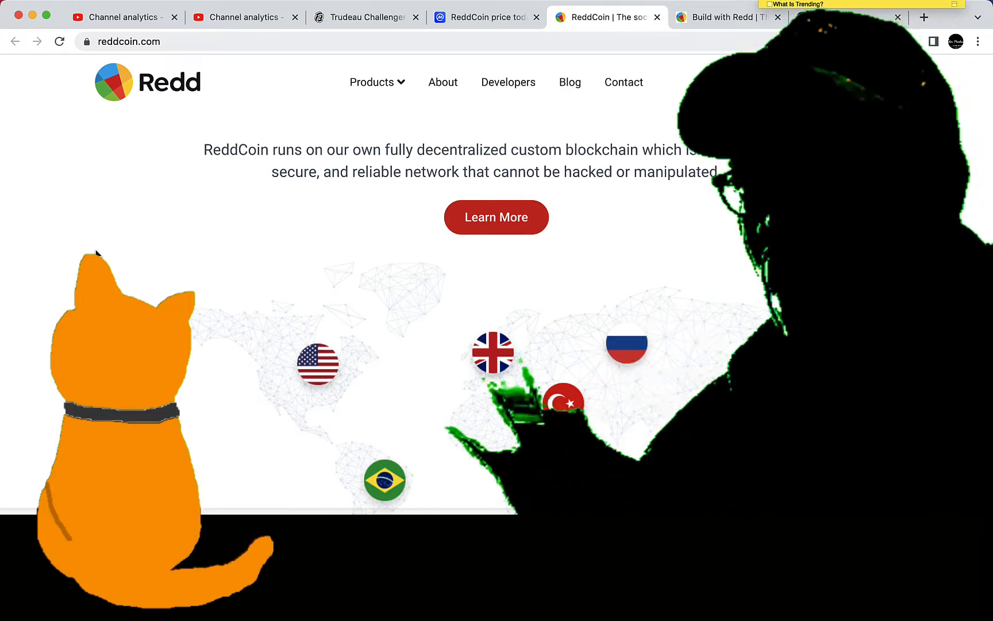
{"action": "scroll", "scroll_direction": "down", "scroll_amount": 3}
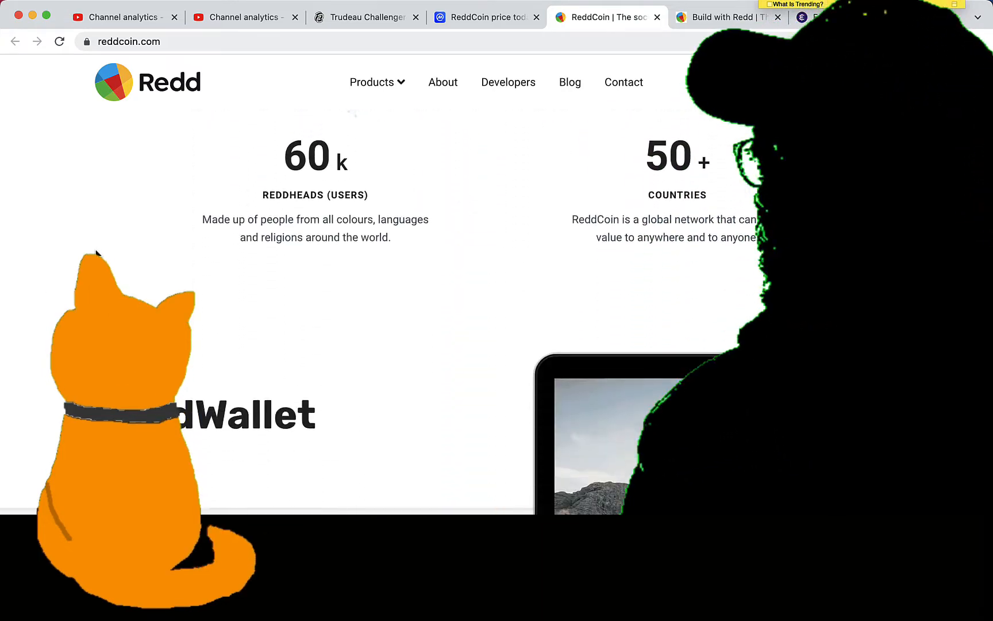
{"action": "scroll", "scroll_direction": "down", "scroll_amount": 3}
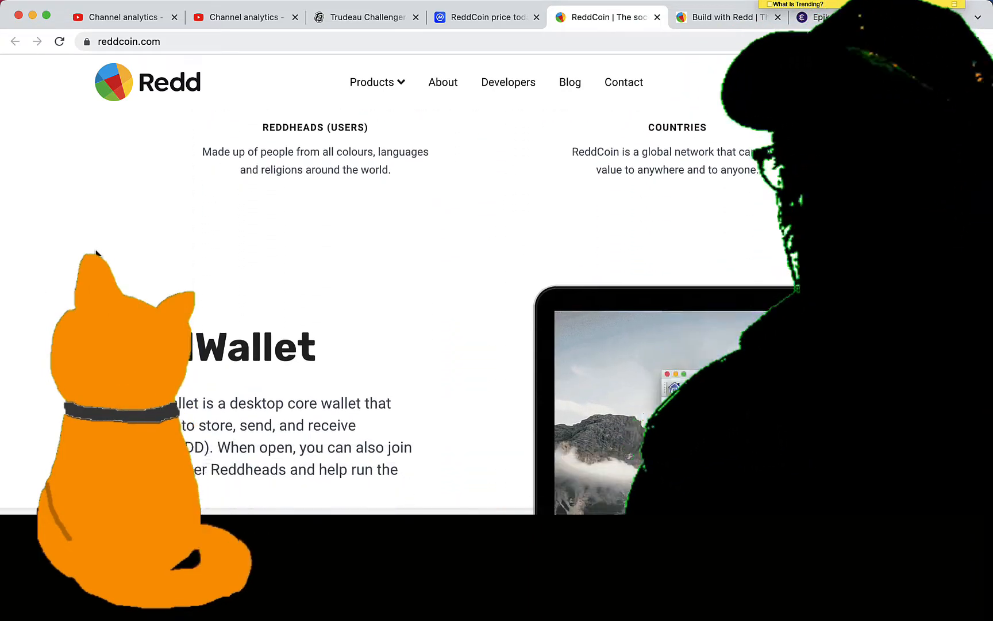
{"action": "scroll", "scroll_direction": "down", "scroll_amount": 3}
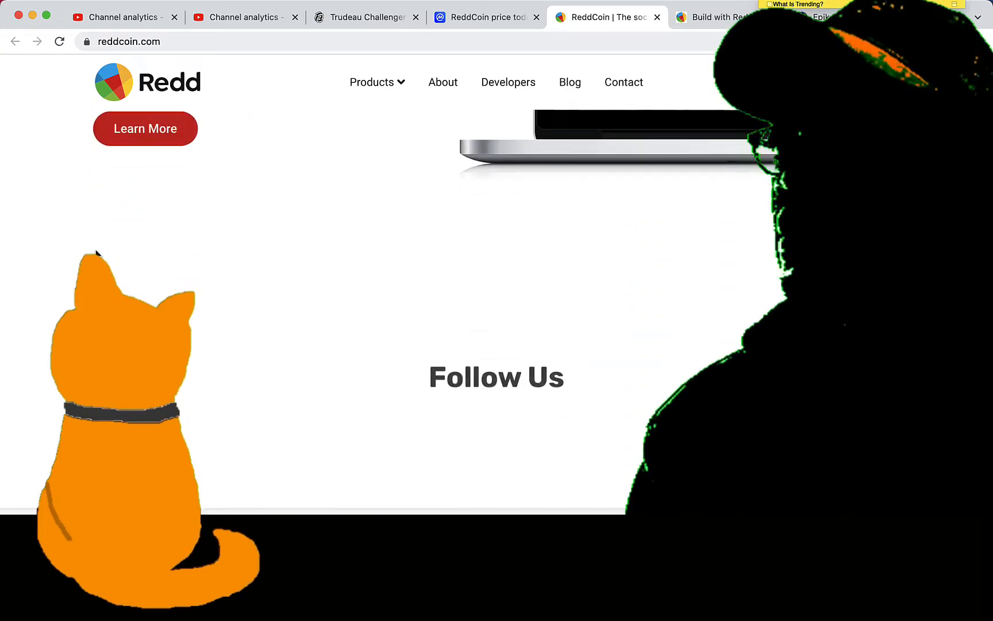
{"action": "scroll", "scroll_direction": "down", "scroll_amount": 3}
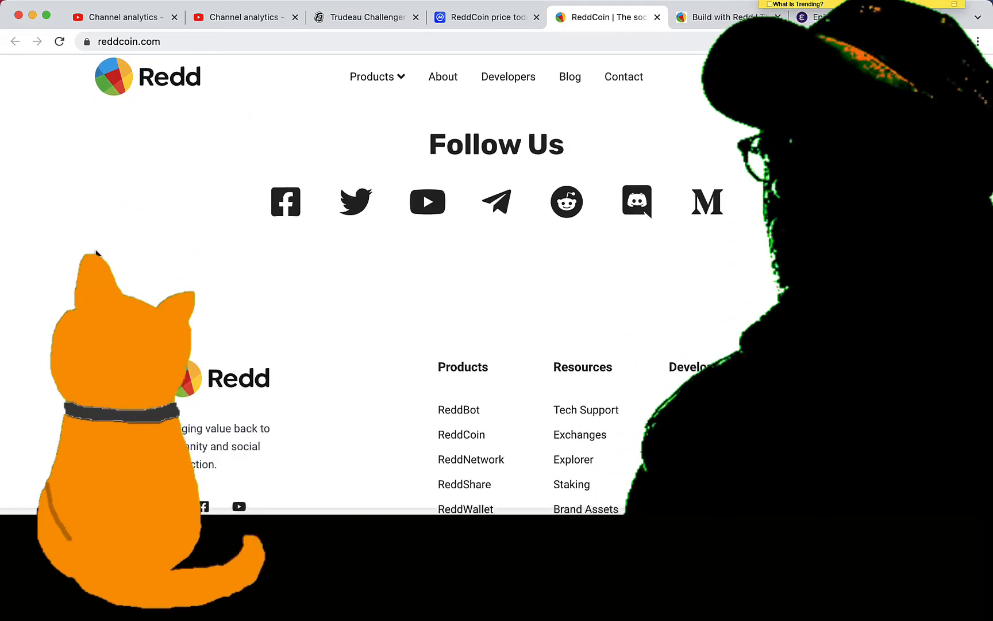
{"action": "scroll", "scroll_direction": "up", "scroll_amount": 3}
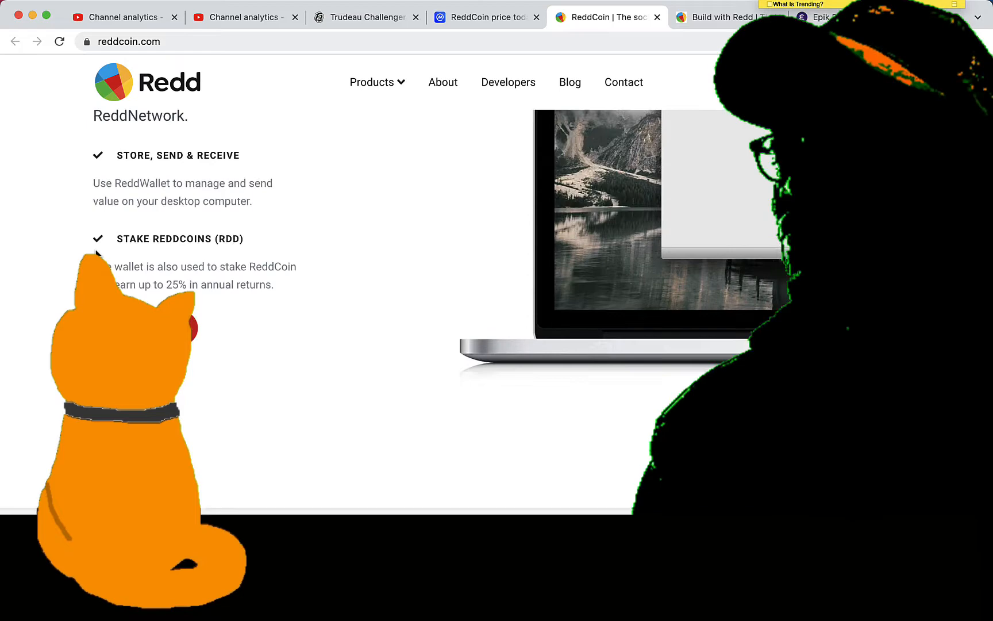
{"action": "scroll", "scroll_direction": "down", "scroll_amount": 3}
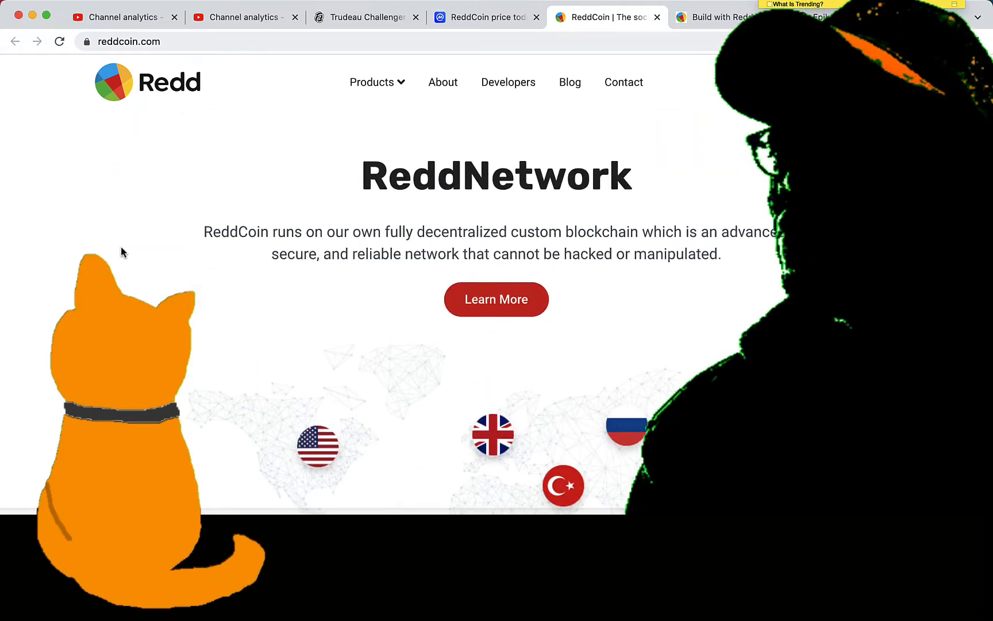
{"action": "scroll", "scroll_direction": "up", "scroll_amount": 3}
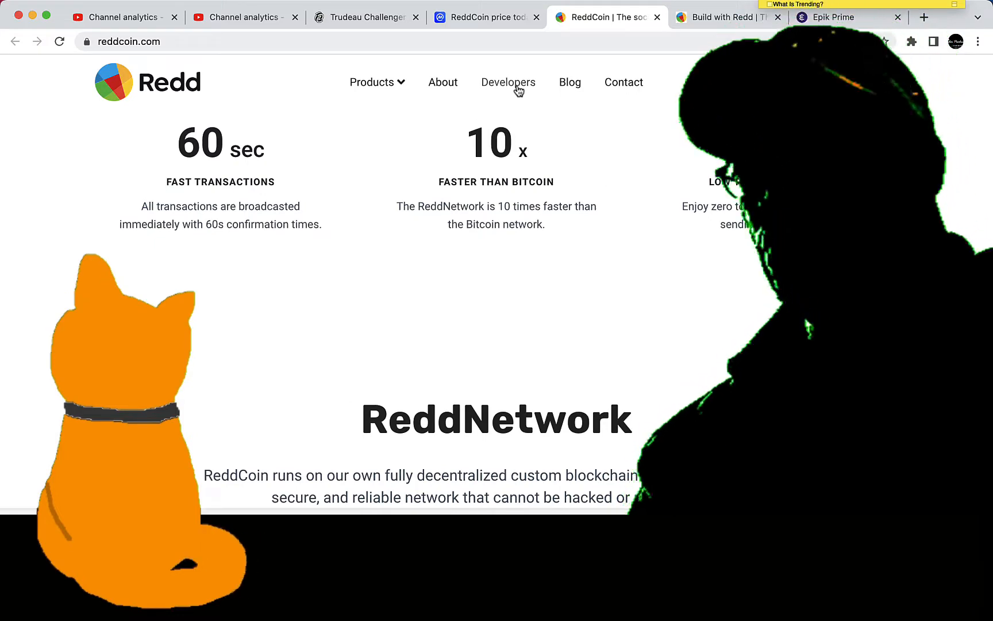
Go to the reddcoin.com Developers page and scroll through its resources
{"action": "left_click", "coordinate": [508, 82]}
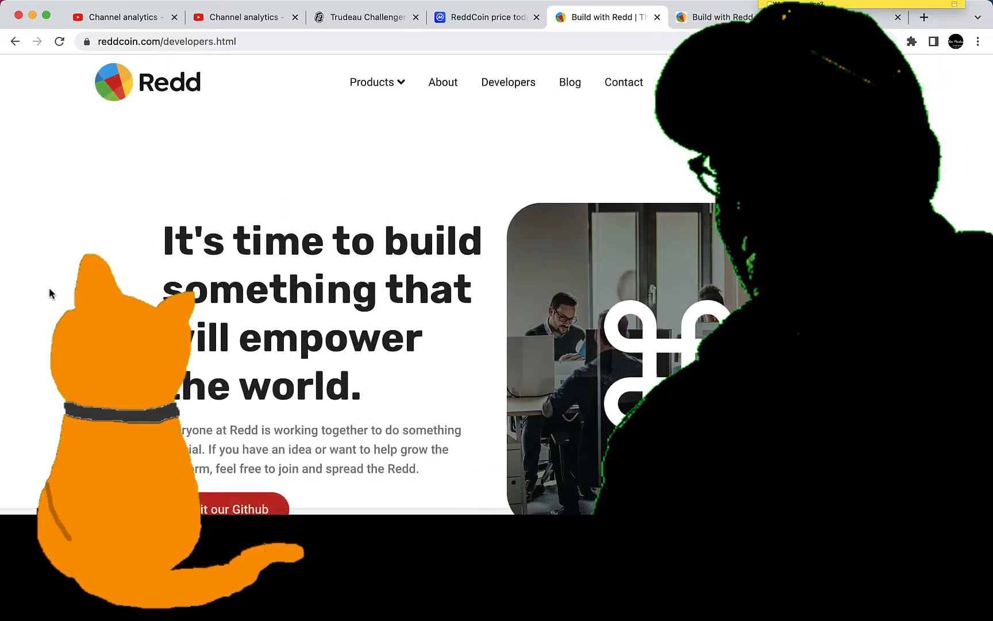
{"action": "scroll", "scroll_direction": "down", "scroll_amount": 3}
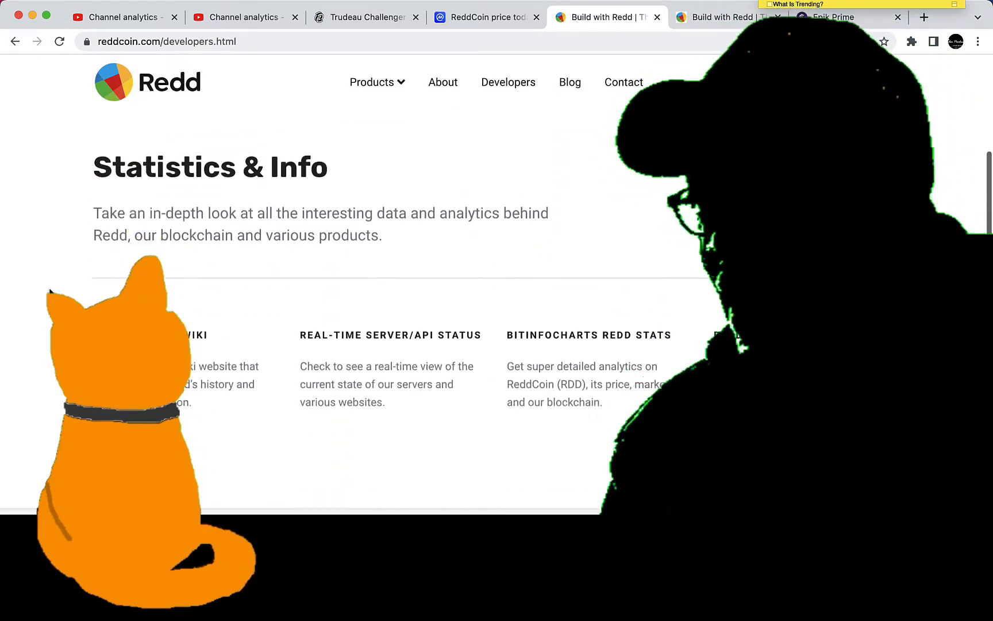
{"action": "scroll", "scroll_direction": "down", "scroll_amount": 3}
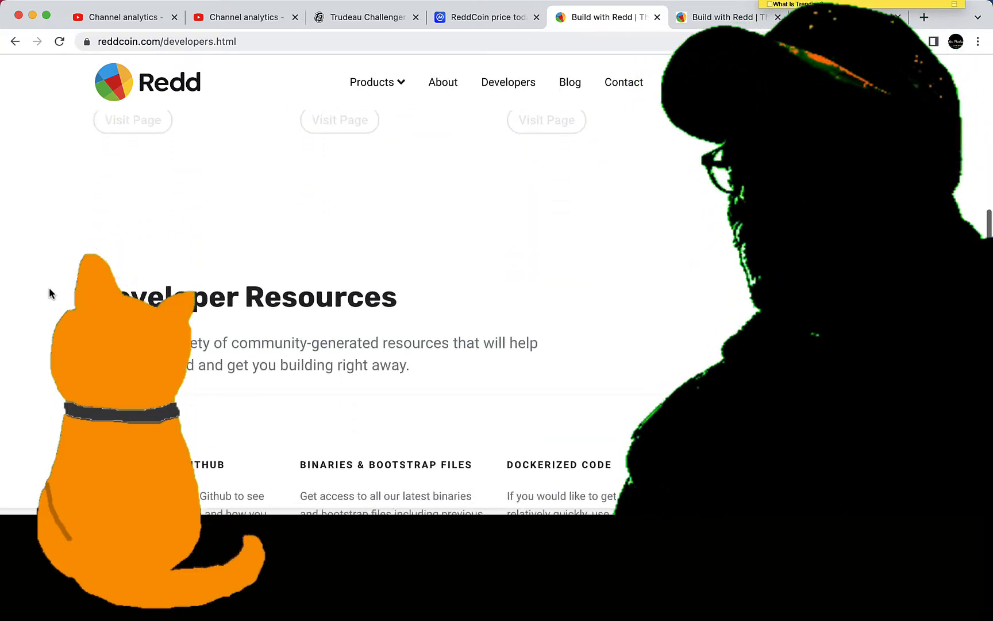
{"action": "scroll", "scroll_direction": "down", "scroll_amount": 3}
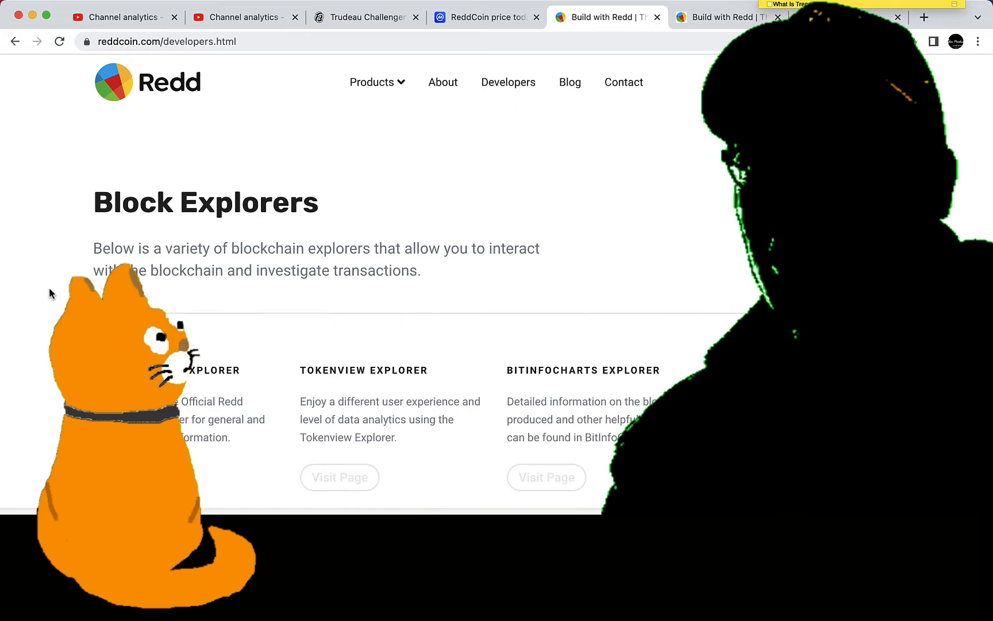
{"action": "scroll", "scroll_direction": "down", "scroll_amount": 3}
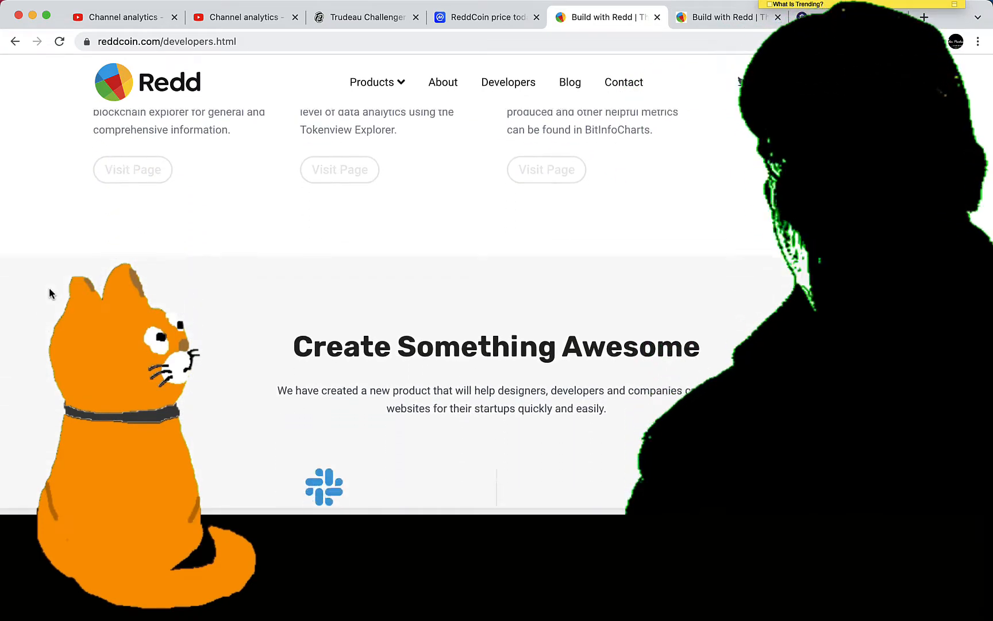
Browse down to the footer, then follow the GoUrl Payment API 'Visit Page' link
{"action": "scroll", "scroll_direction": "down", "scroll_amount": 3}
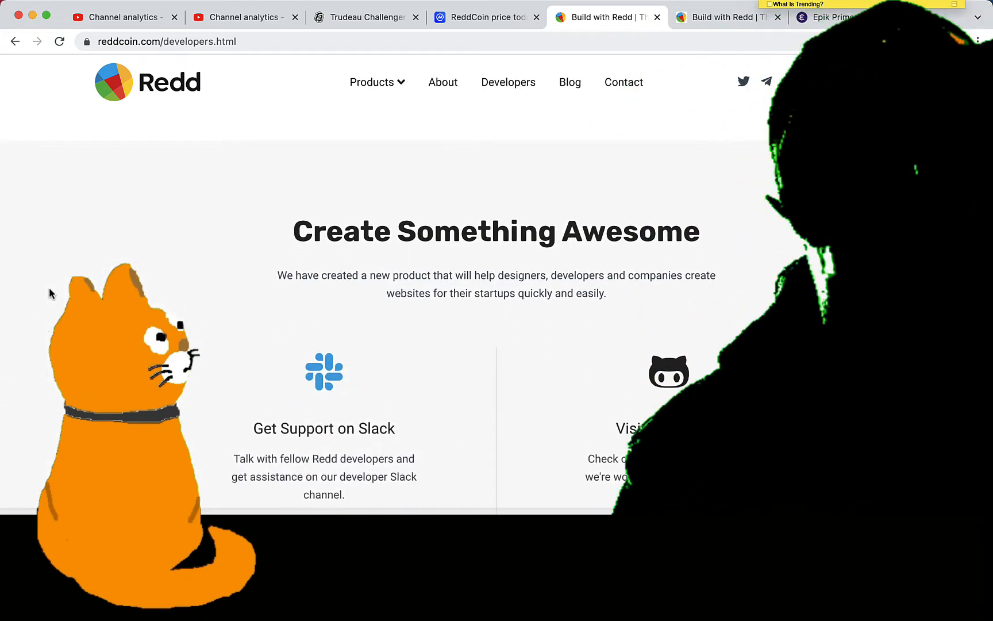
{"action": "scroll", "scroll_direction": "down", "scroll_amount": 3}
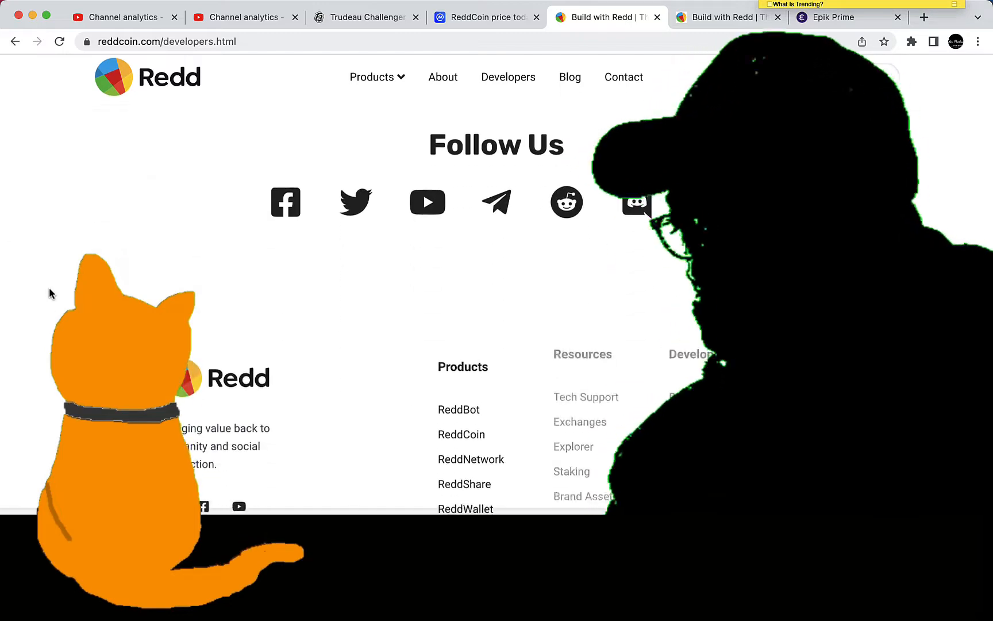
{"action": "scroll", "scroll_direction": "up", "scroll_amount": 3}
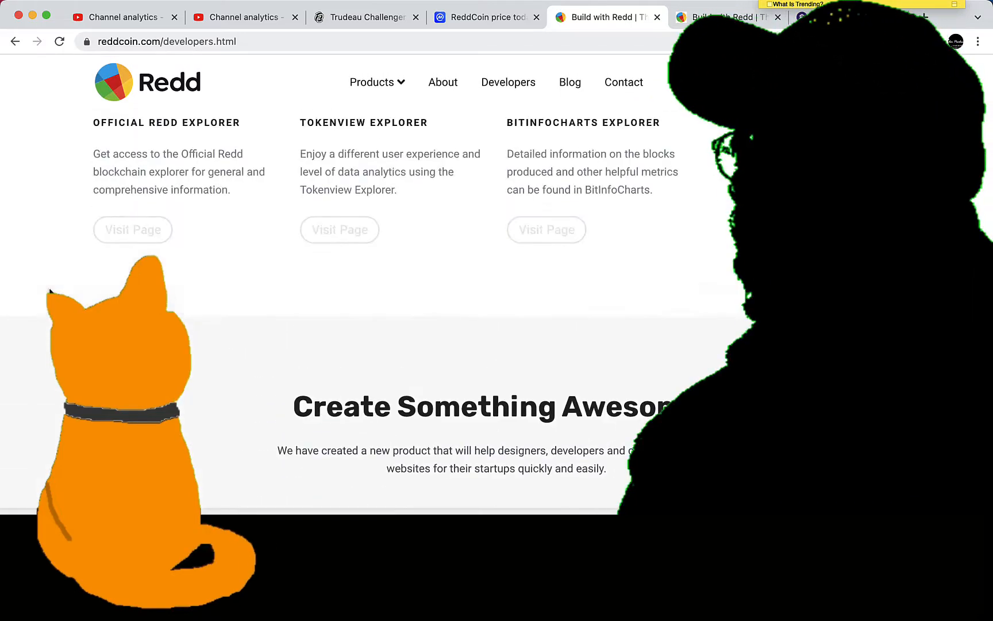
{"action": "scroll", "scroll_direction": "up", "scroll_amount": 3}
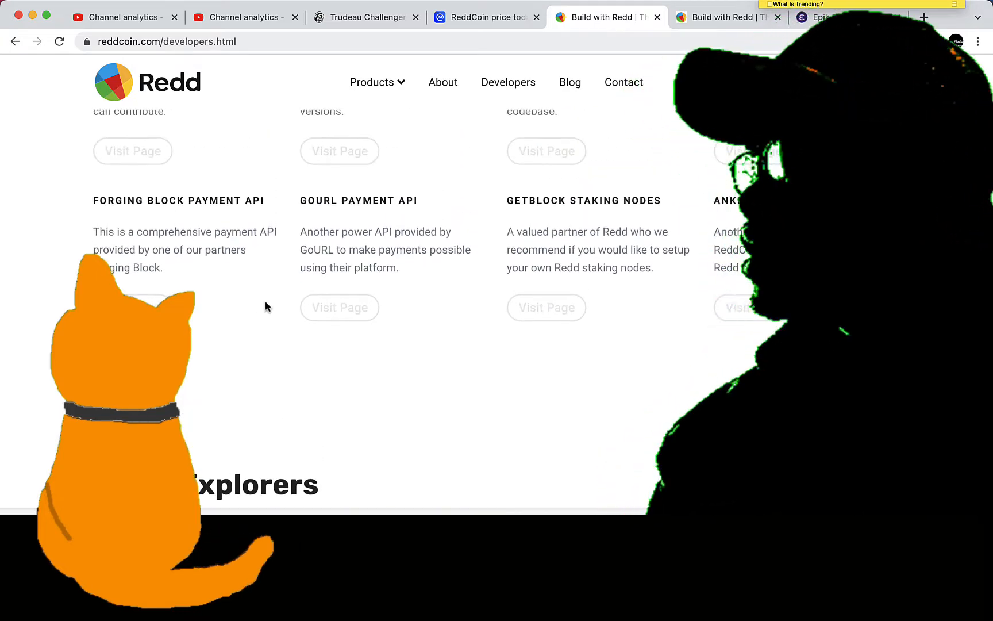
{"action": "left_click", "coordinate": [340, 308]}
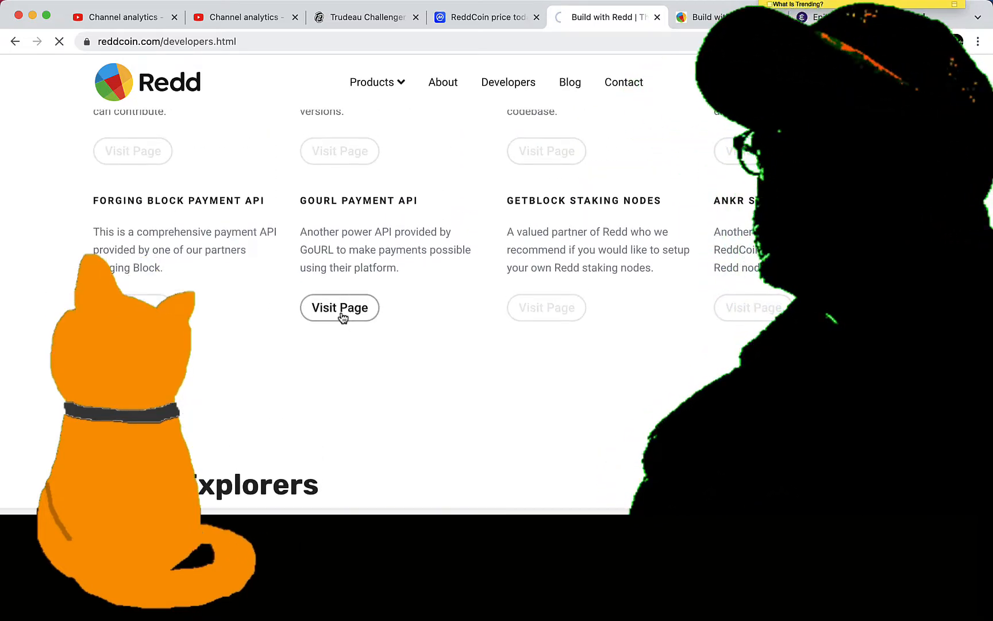
Switch to the GoUrl Reddcoin Payment tab and scroll through the payment box demos
{"action": "left_click", "coordinate": [339, 307]}
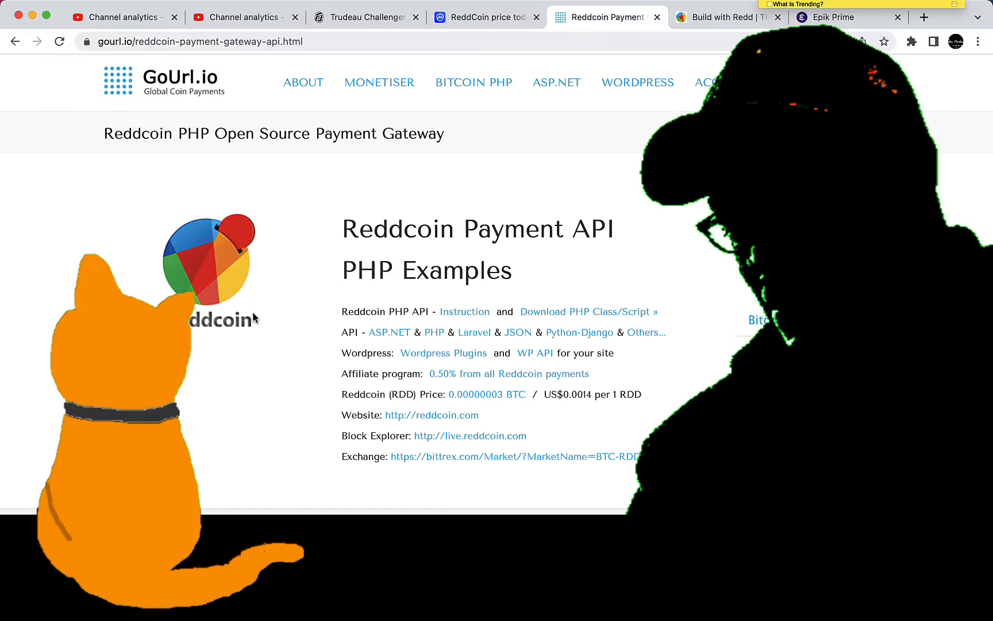
{"action": "scroll", "scroll_direction": "down", "scroll_amount": 3}
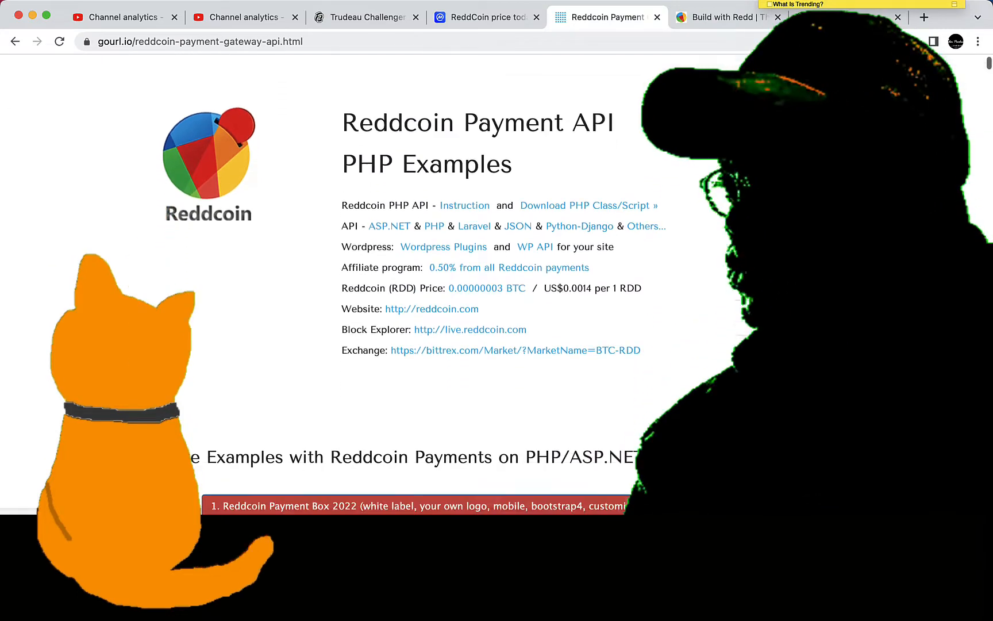
{"action": "scroll", "scroll_direction": "down", "scroll_amount": 3}
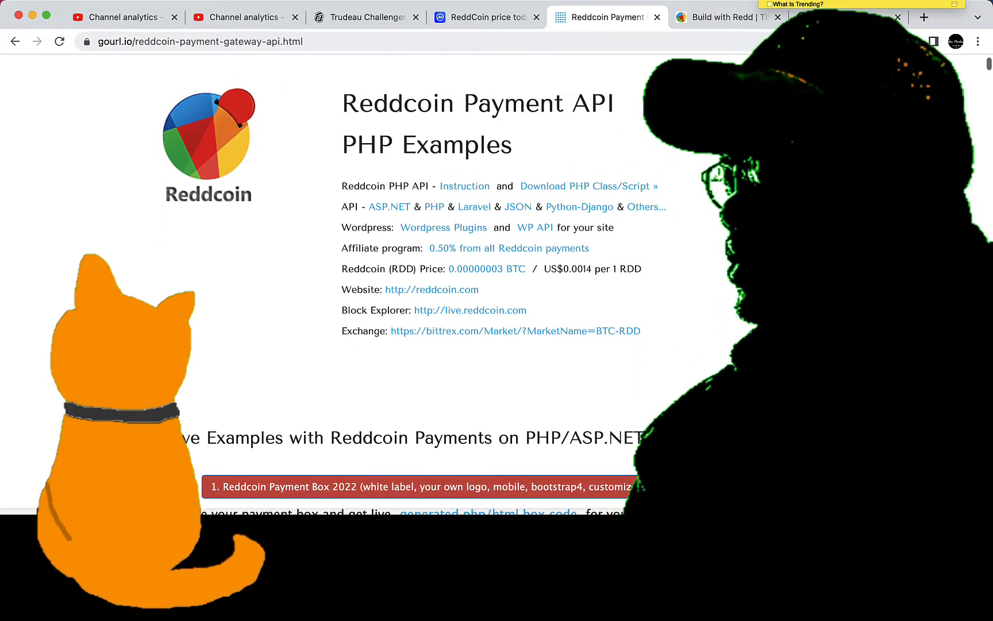
{"action": "scroll", "scroll_direction": "down", "scroll_amount": 3}
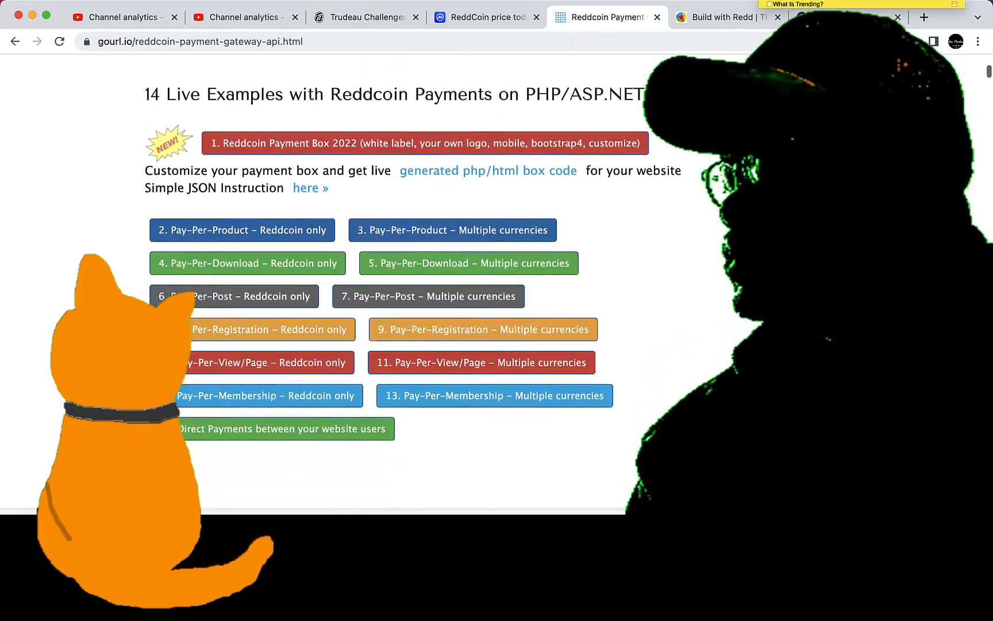
{"action": "scroll", "scroll_direction": "down", "scroll_amount": 3}
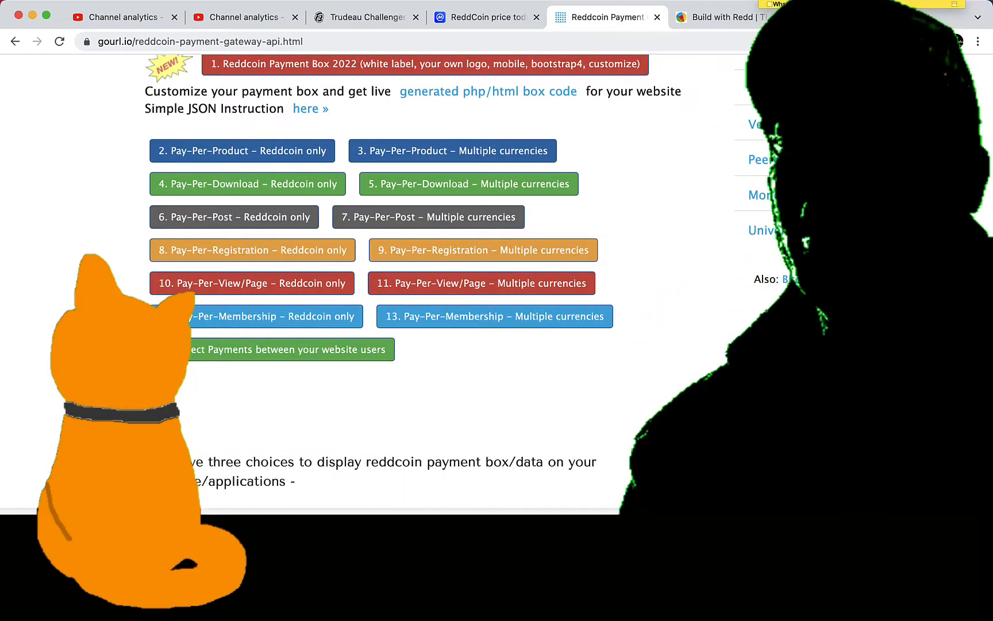
{"action": "scroll", "scroll_direction": "down", "scroll_amount": 3}
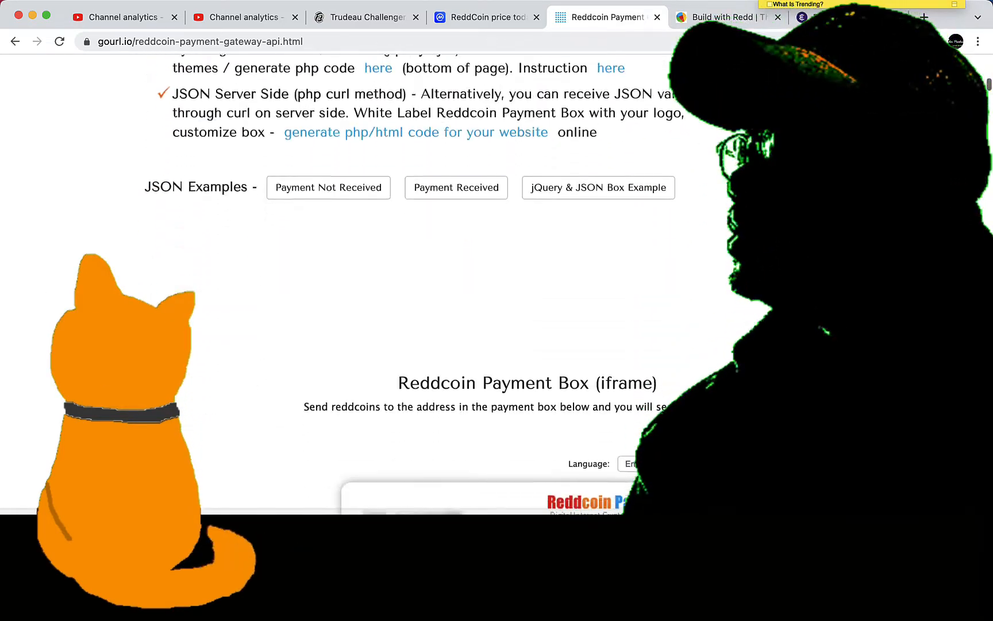
{"action": "scroll", "scroll_direction": "down", "scroll_amount": 3}
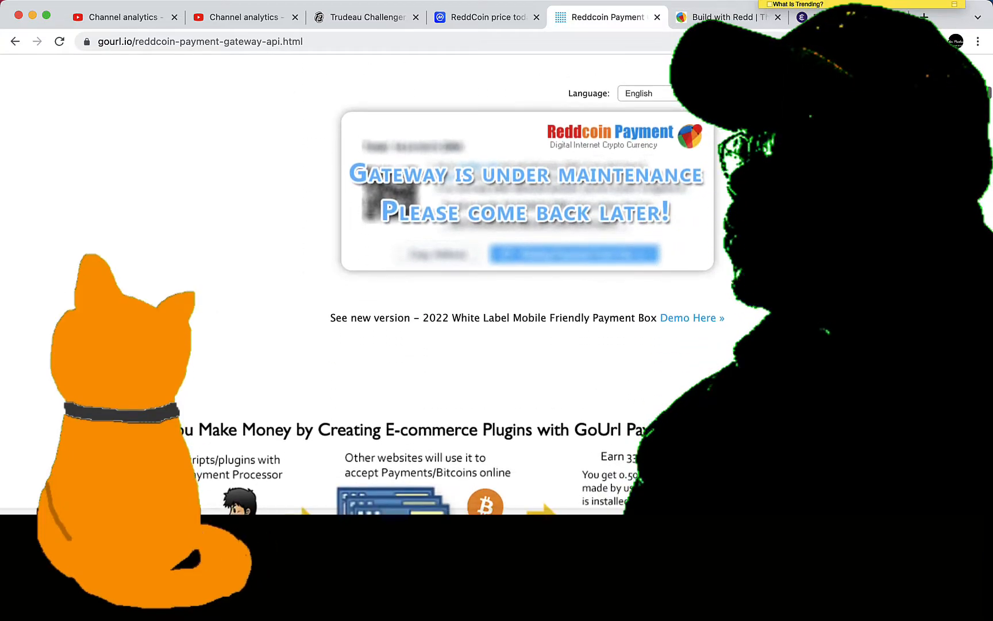
{"action": "scroll", "scroll_direction": "down", "scroll_amount": 3}
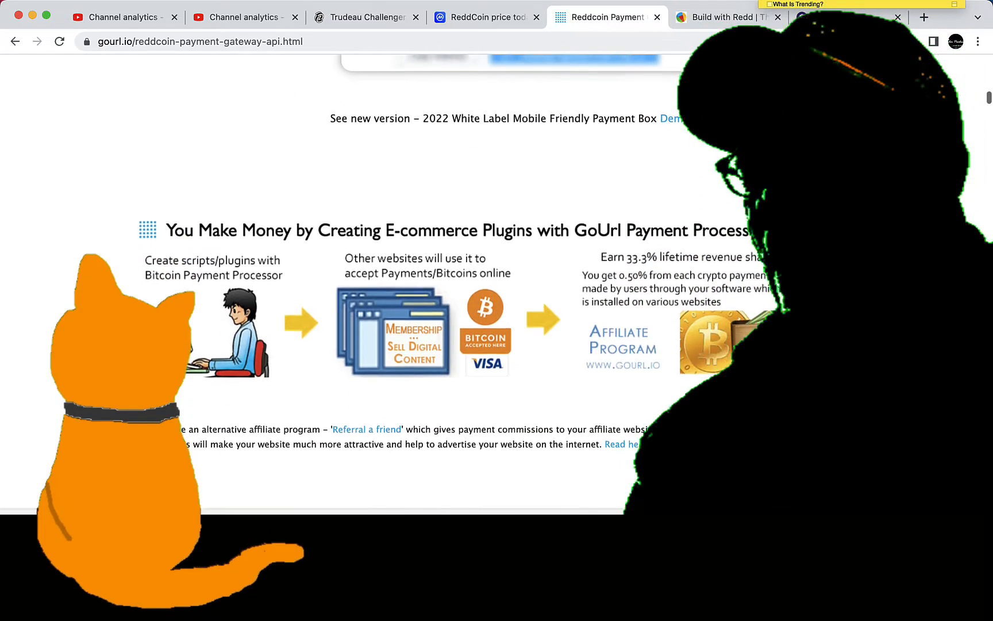
{"action": "scroll", "scroll_direction": "down", "scroll_amount": 3}
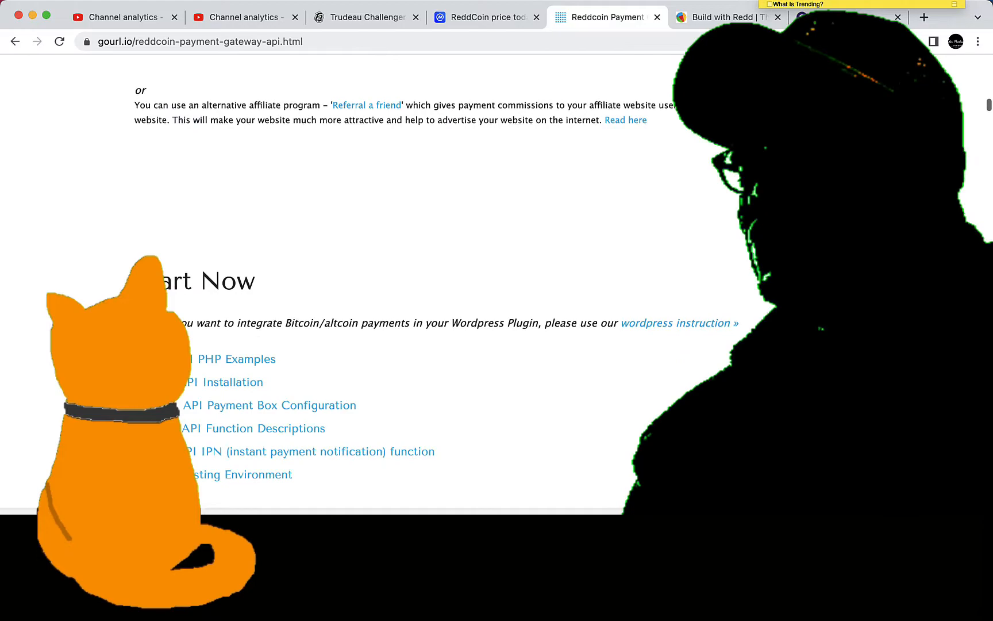
Continue through the features and PHP examples, then scroll back up
{"action": "scroll", "scroll_direction": "down", "scroll_amount": 3}
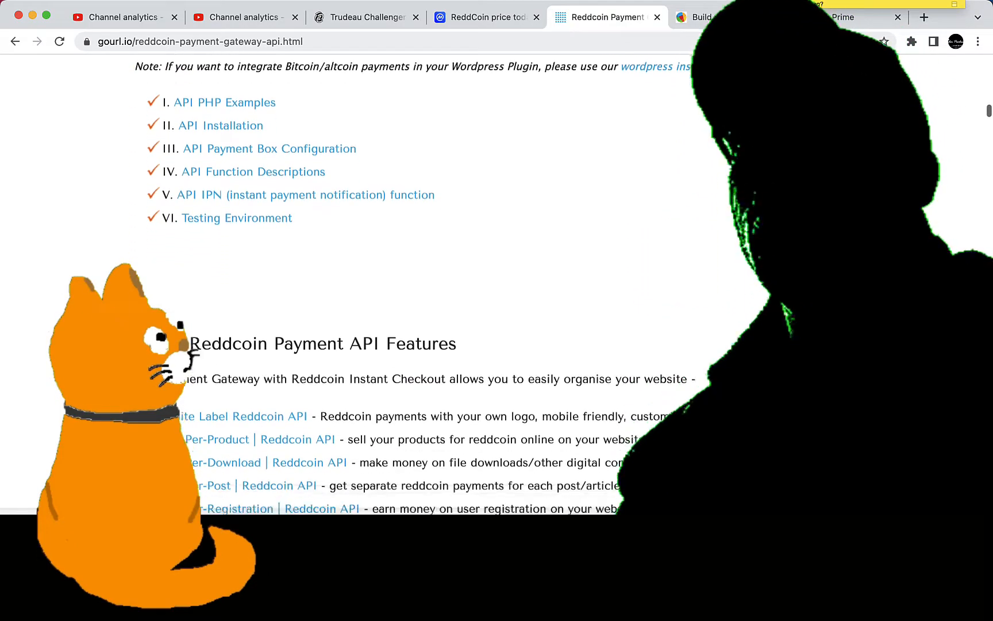
{"action": "scroll", "scroll_direction": "down", "scroll_amount": 3}
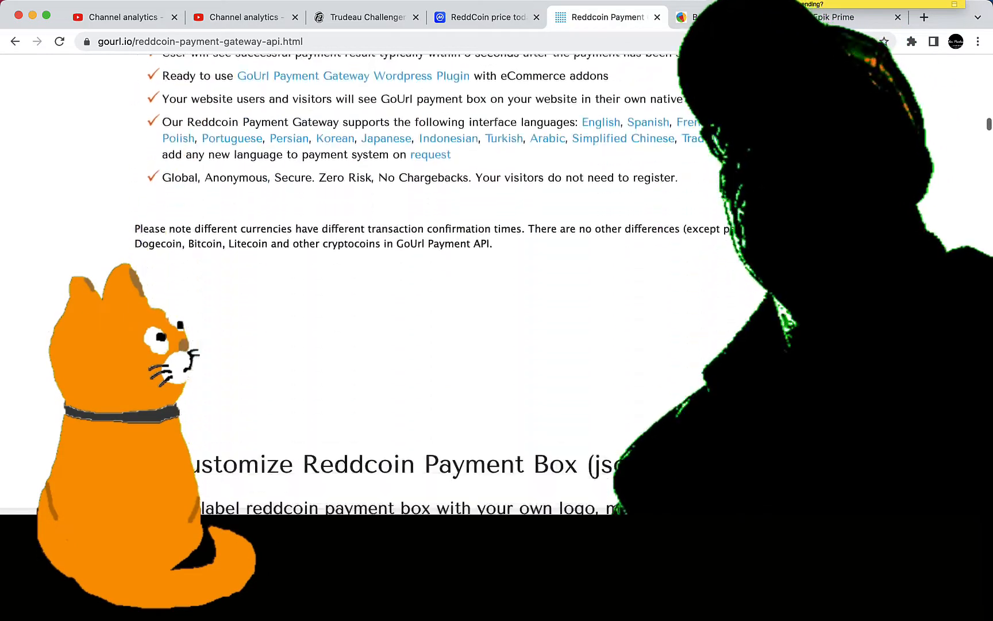
{"action": "scroll", "scroll_direction": "down", "scroll_amount": 3}
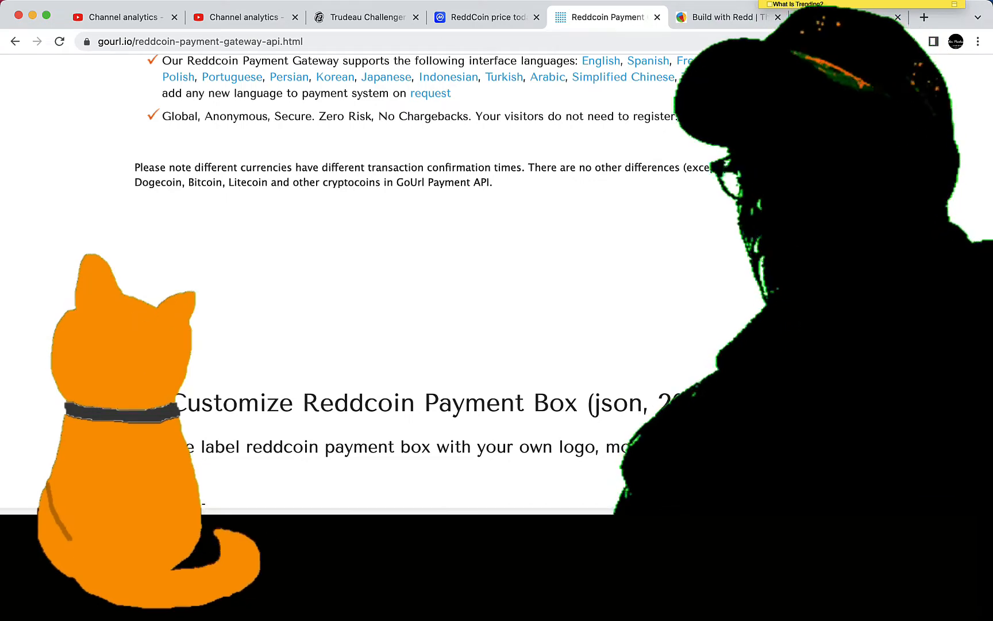
{"action": "scroll", "scroll_direction": "down", "scroll_amount": 3}
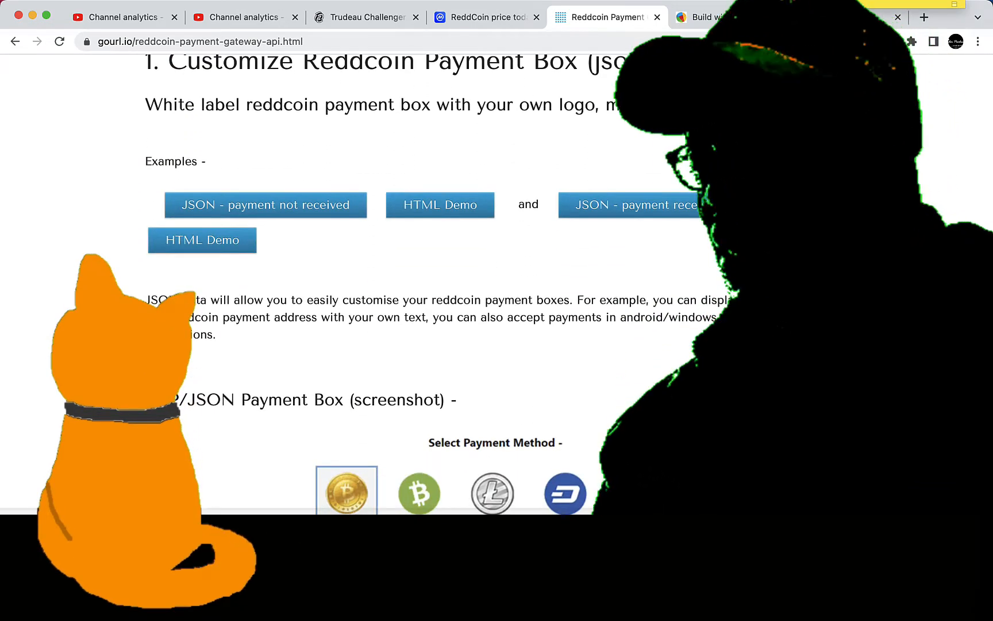
{"action": "scroll", "scroll_direction": "down", "scroll_amount": 3}
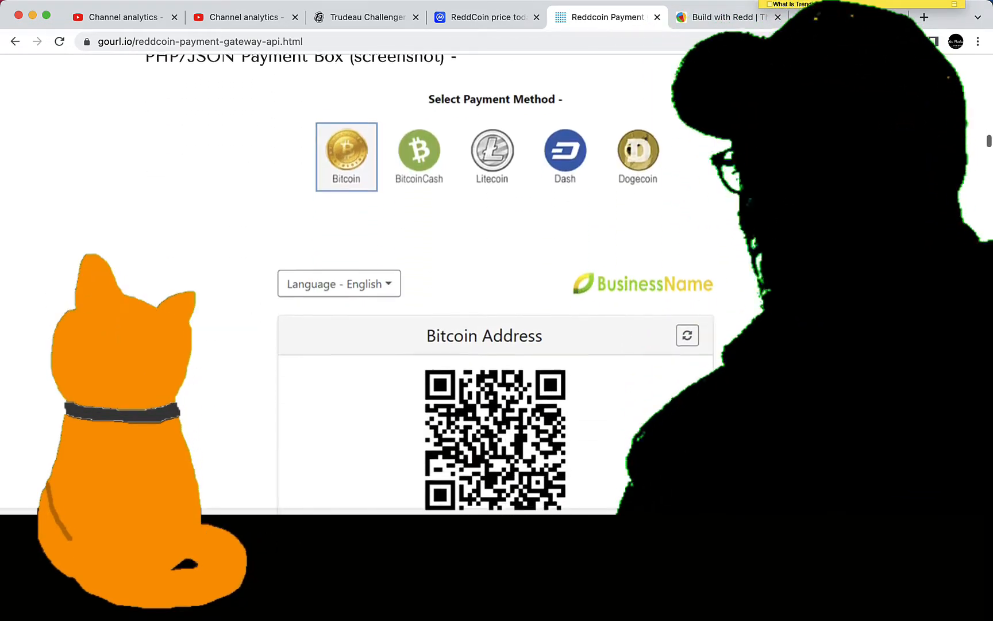
{"action": "scroll", "scroll_direction": "up", "scroll_amount": 3}
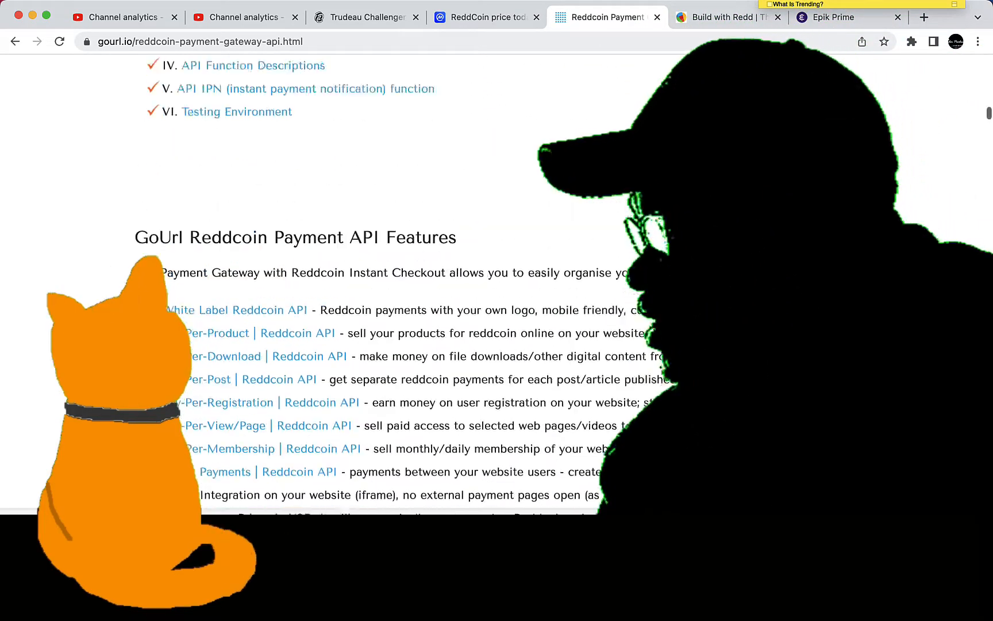
{"action": "scroll", "scroll_direction": "down", "scroll_amount": 3}
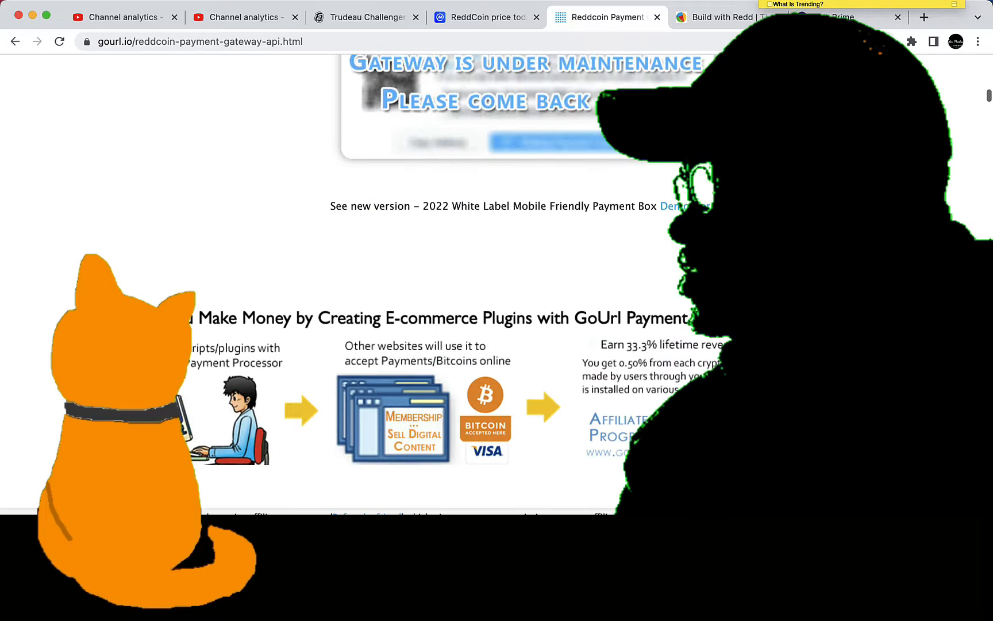
{"action": "scroll", "scroll_direction": "down", "scroll_amount": 3}
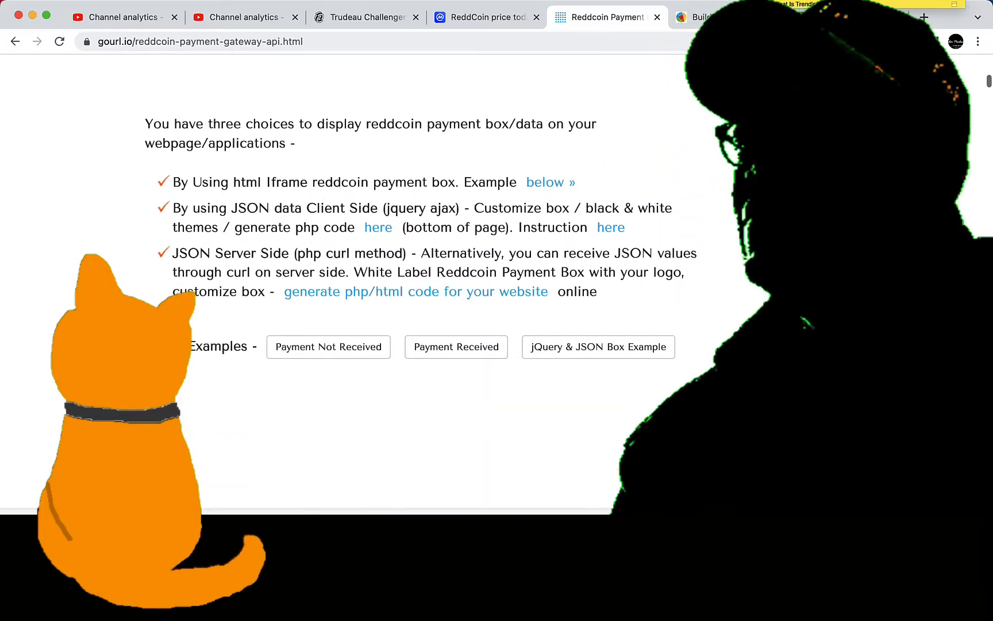
{"action": "scroll", "scroll_direction": "down", "scroll_amount": 3}
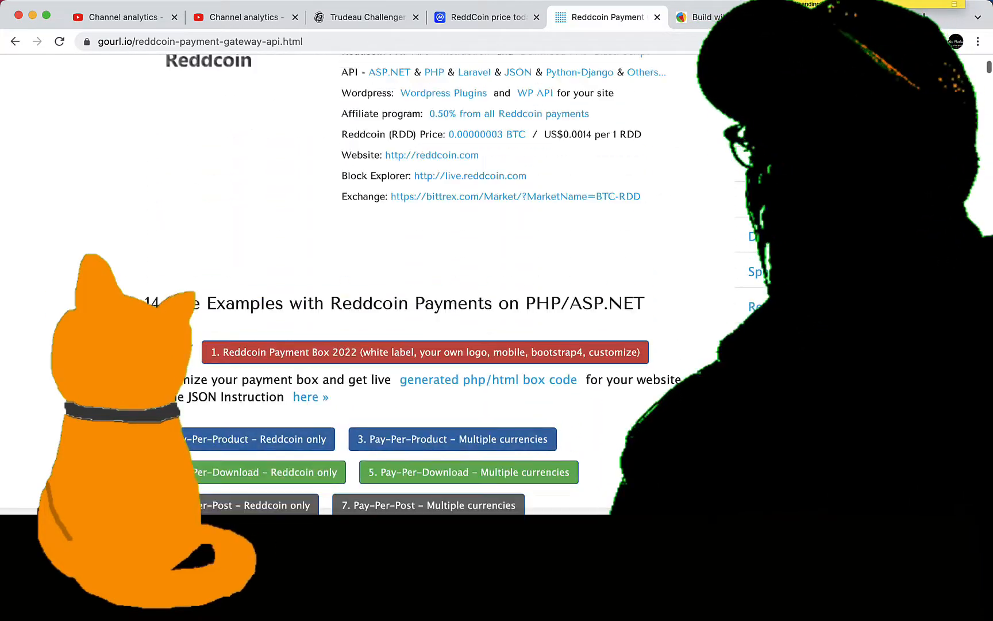
{"action": "scroll", "scroll_direction": "up", "scroll_amount": 3}
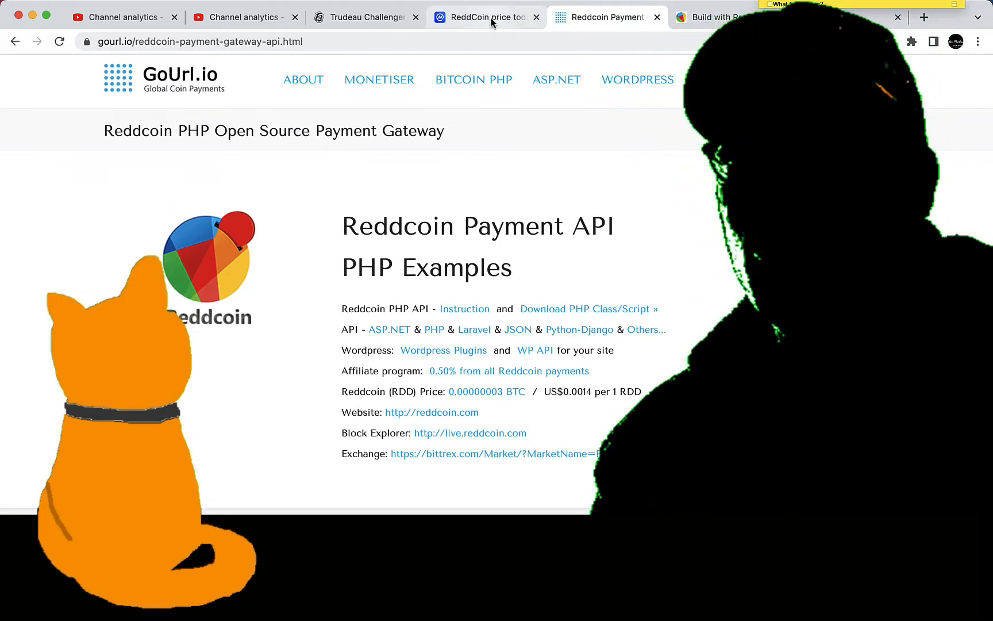
Return to the 'ReddCoin price today' tab and scroll to the ReddCoin to USD chart
{"action": "left_click", "coordinate": [485, 17]}
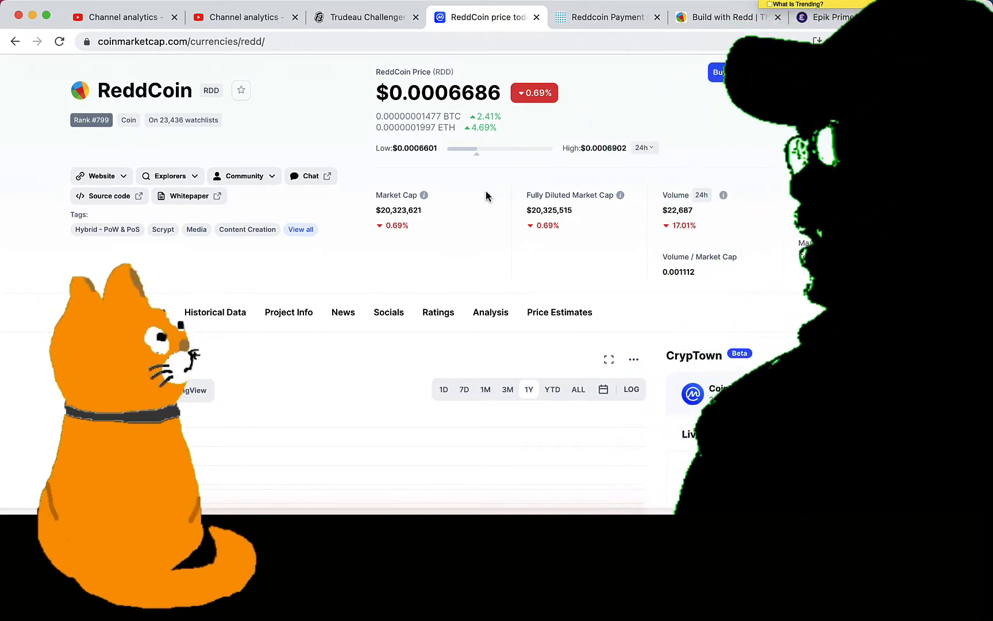
{"action": "scroll", "scroll_direction": "up", "scroll_amount": 3}
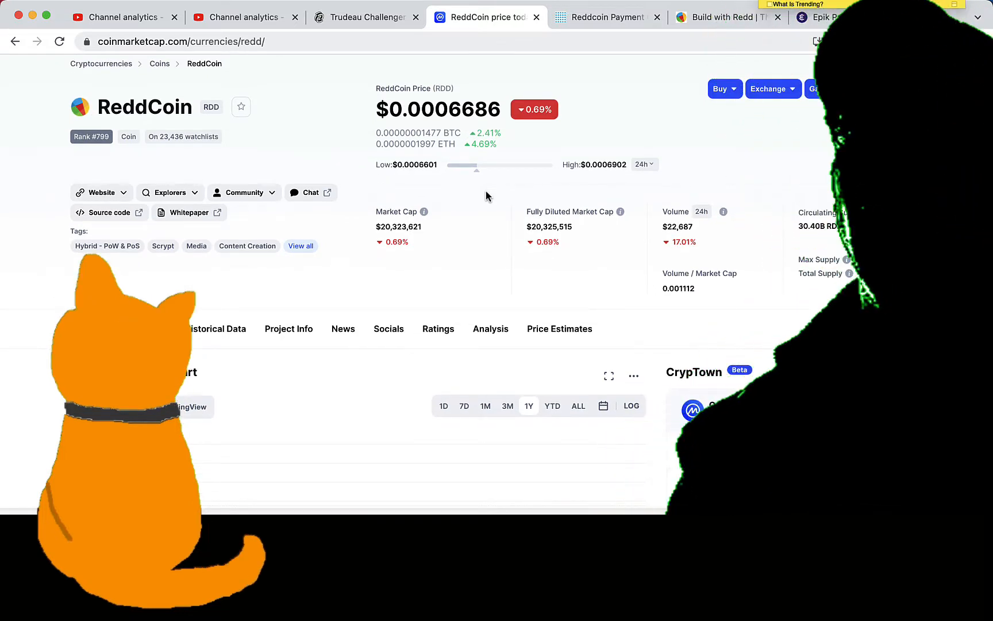
{"action": "scroll", "scroll_direction": "up", "scroll_amount": 3}
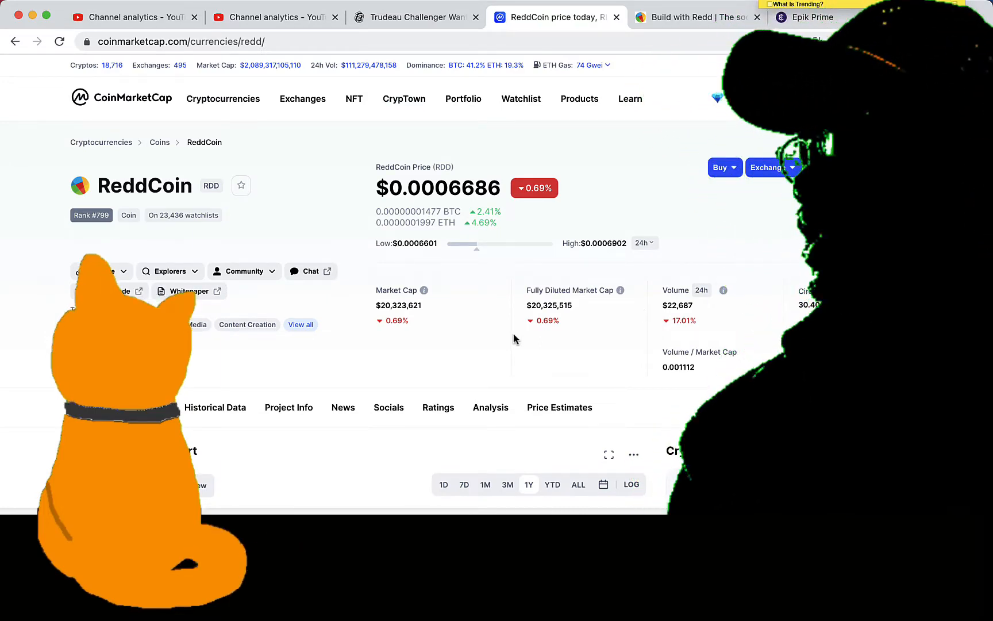
{"action": "scroll", "scroll_direction": "down", "scroll_amount": 3}
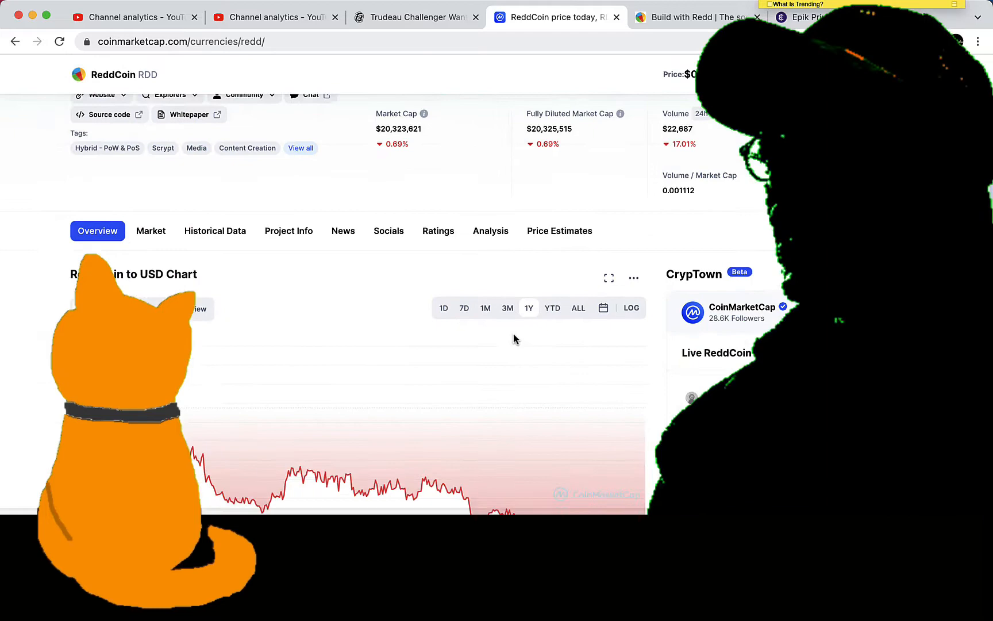
{"action": "scroll", "scroll_direction": "down", "scroll_amount": 3}
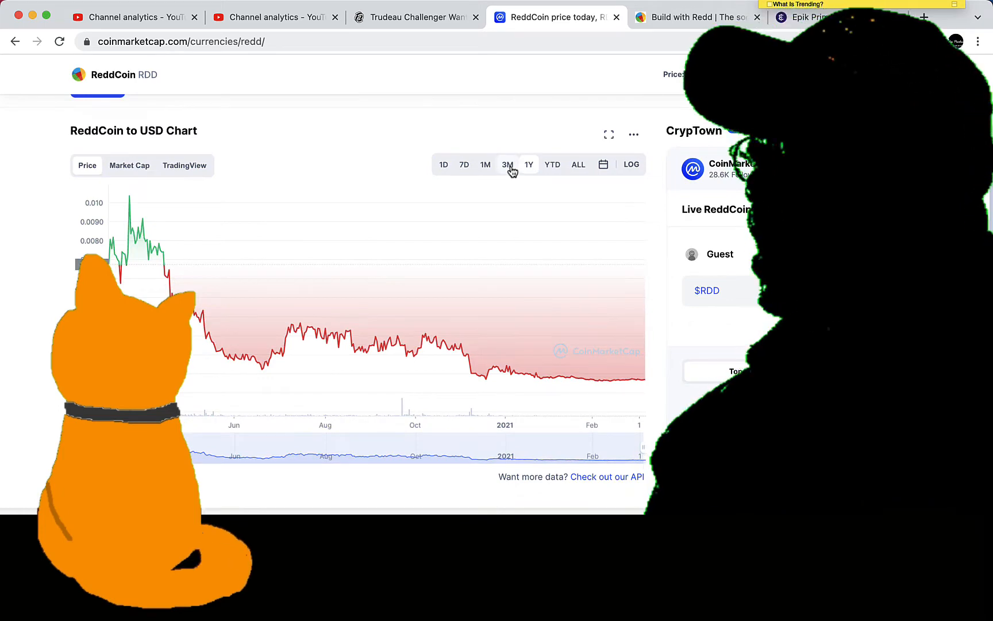
Switch the chart through 3M, 1M, 7D, 1D, ALL, 3M and finally 1Y
{"action": "left_click", "coordinate": [508, 165]}
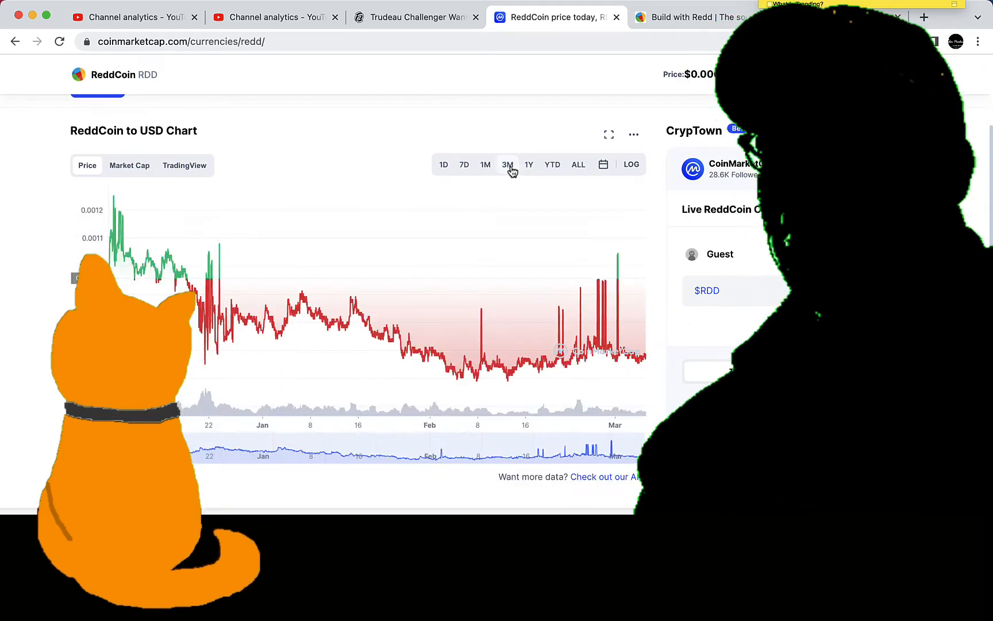
{"action": "left_click", "coordinate": [485, 165]}
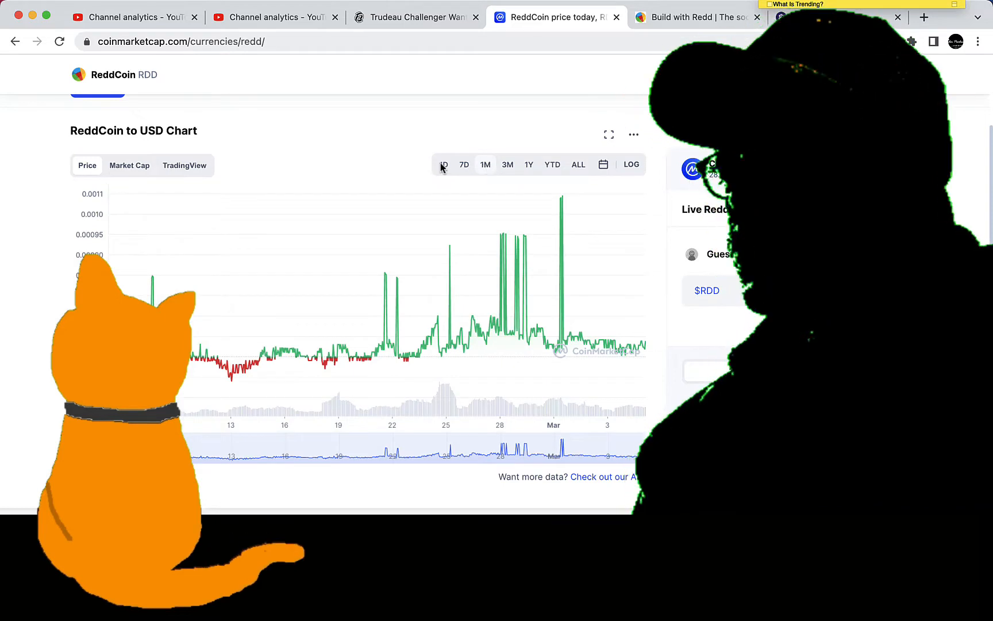
{"action": "left_click", "coordinate": [464, 165]}
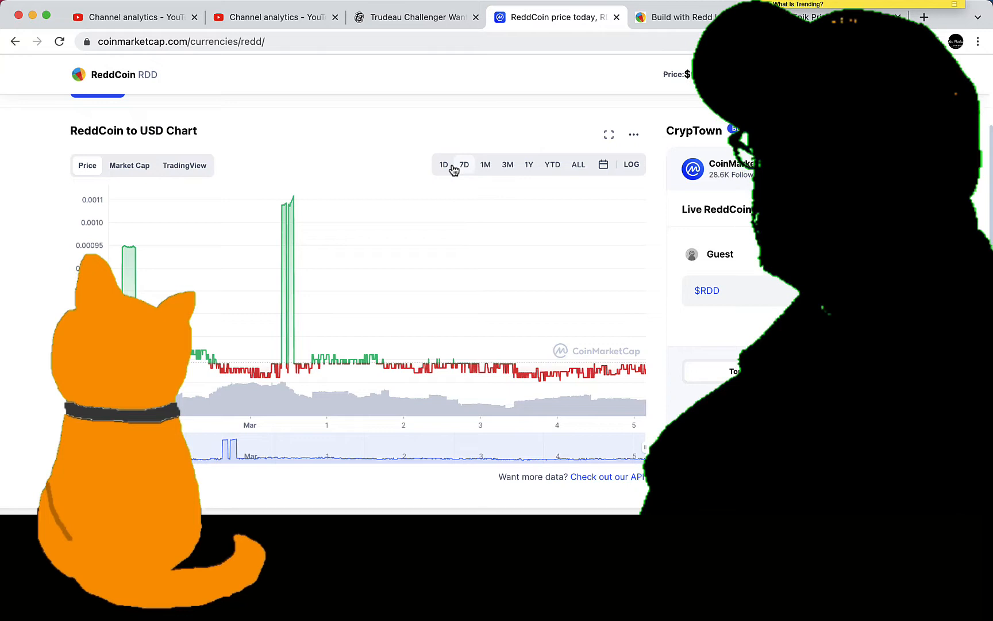
{"action": "left_click", "coordinate": [443, 165]}
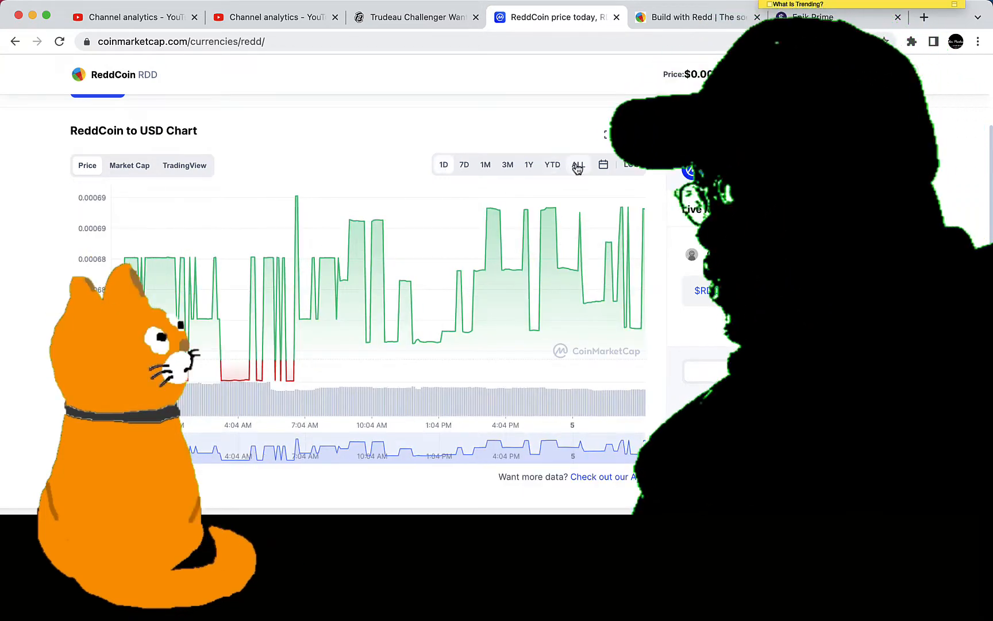
{"action": "left_click", "coordinate": [577, 165]}
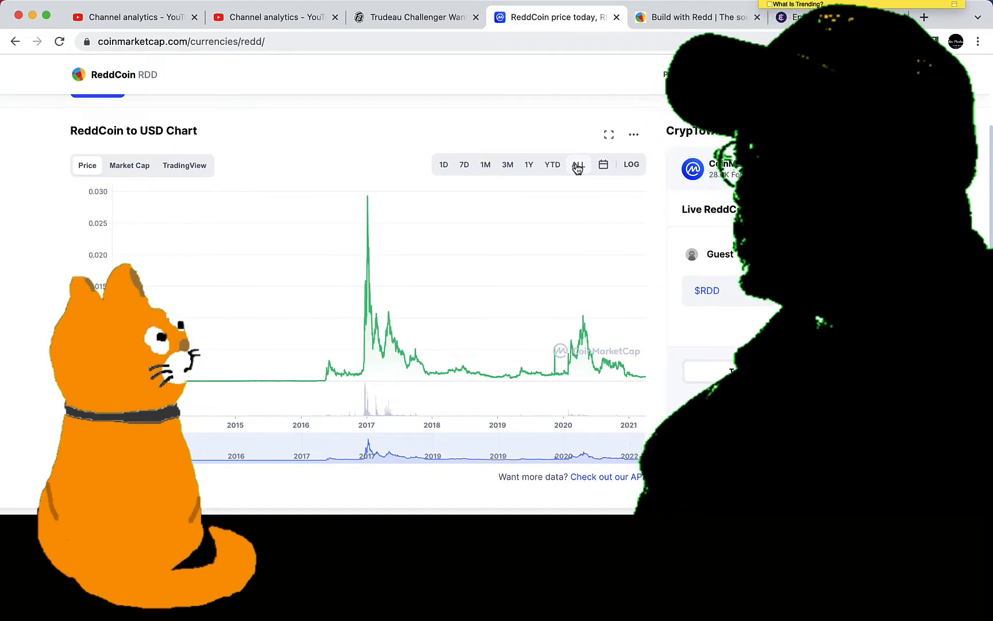
{"action": "left_click", "coordinate": [507, 165]}
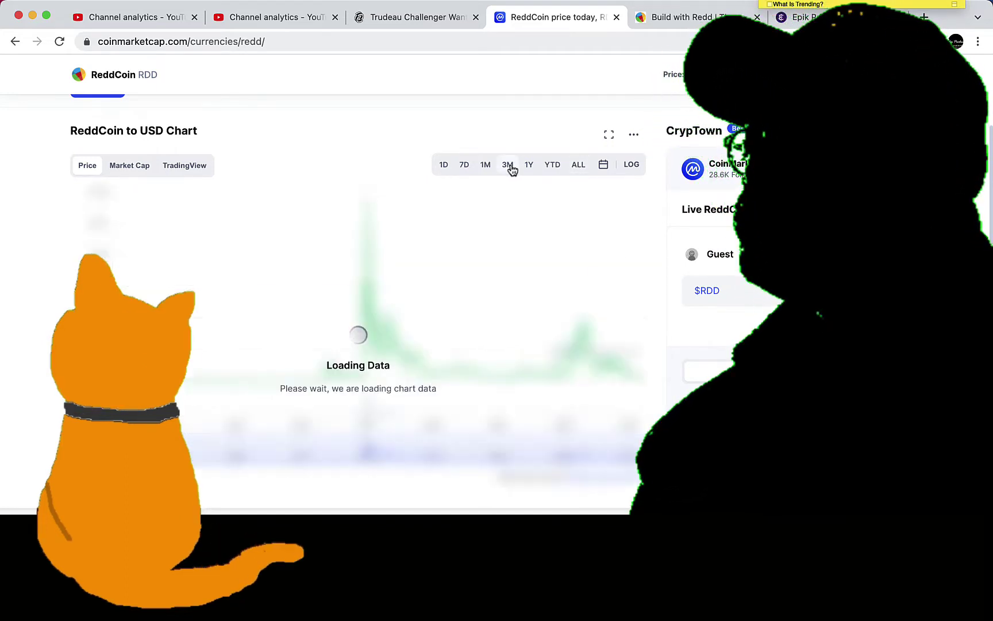
{"action": "left_click", "coordinate": [507, 165]}
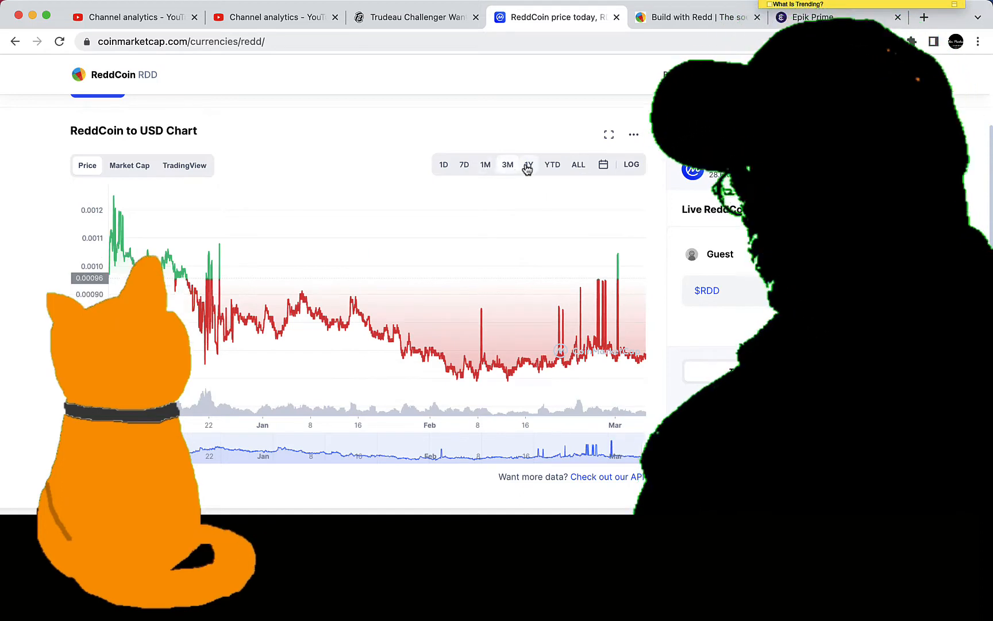
{"action": "left_click", "coordinate": [527, 165]}
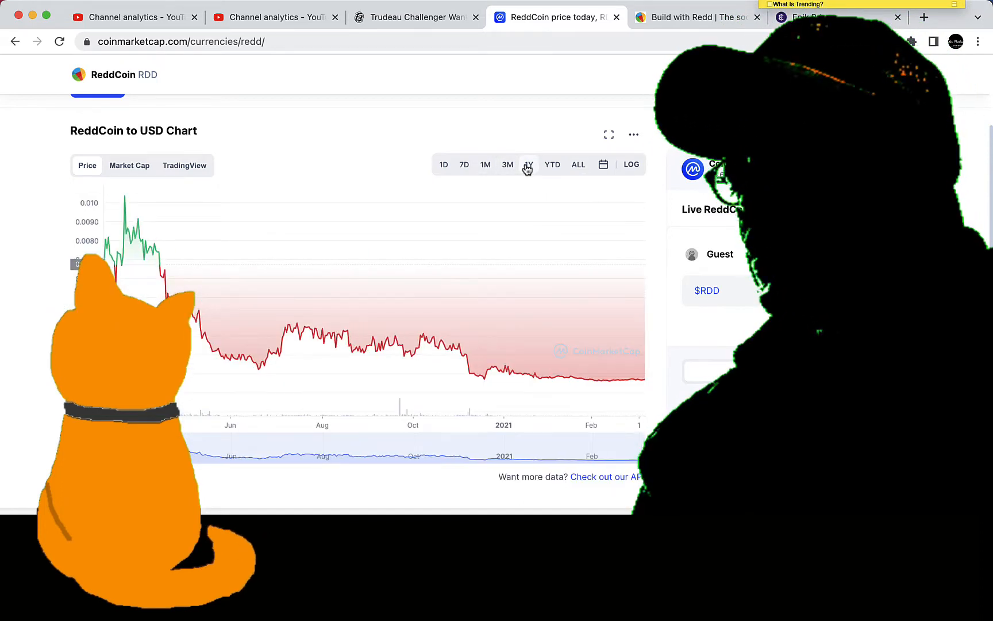
{"action": "mouse_move", "coordinate": [632, 370]}
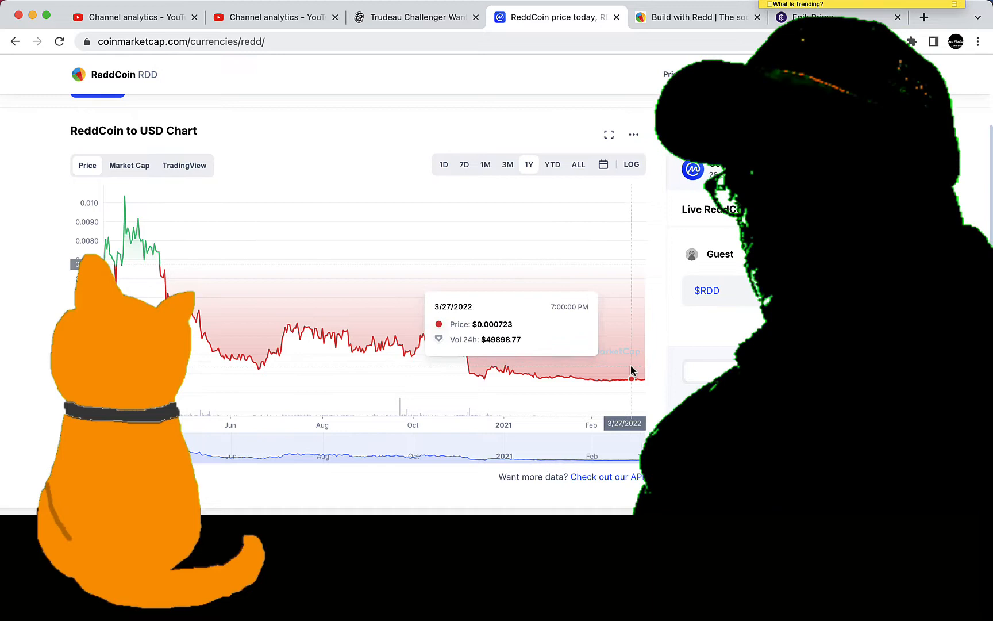
{"action": "mouse_move", "coordinate": [633, 368]}
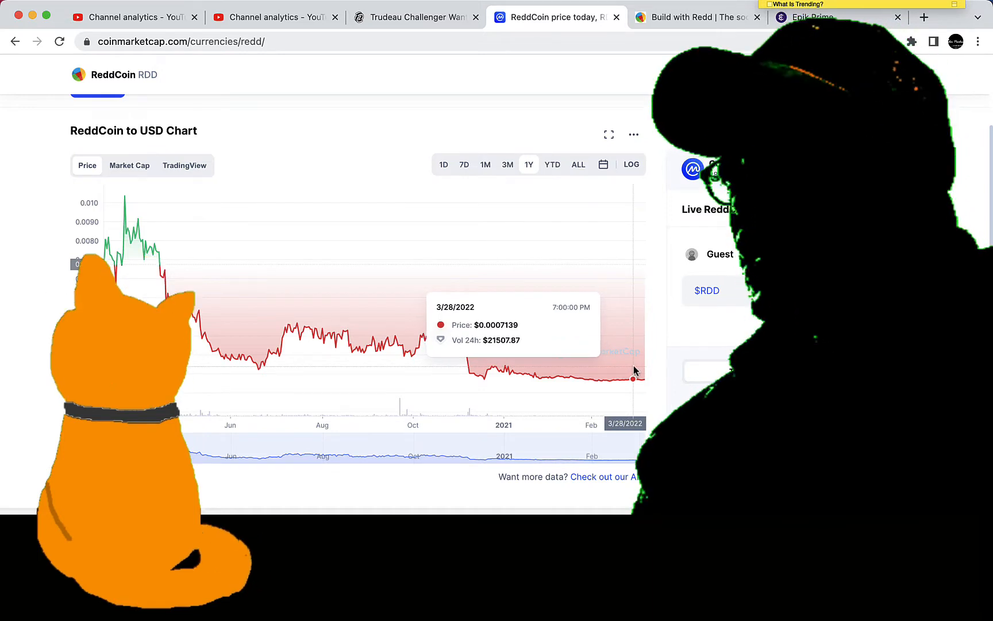
{"action": "mouse_move", "coordinate": [332, 193]}
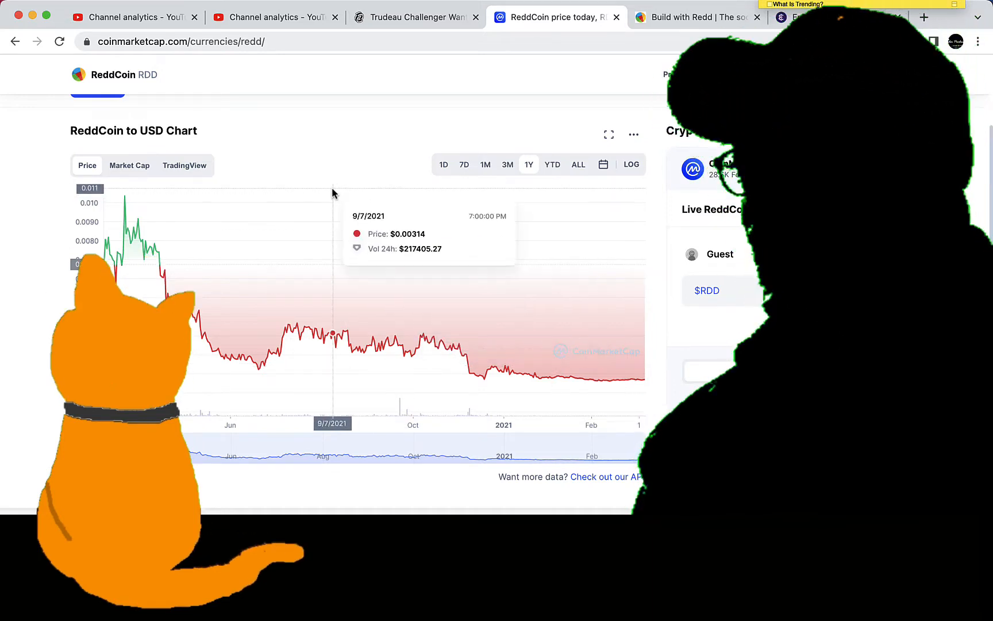
{"action": "mouse_move", "coordinate": [145, 135]}
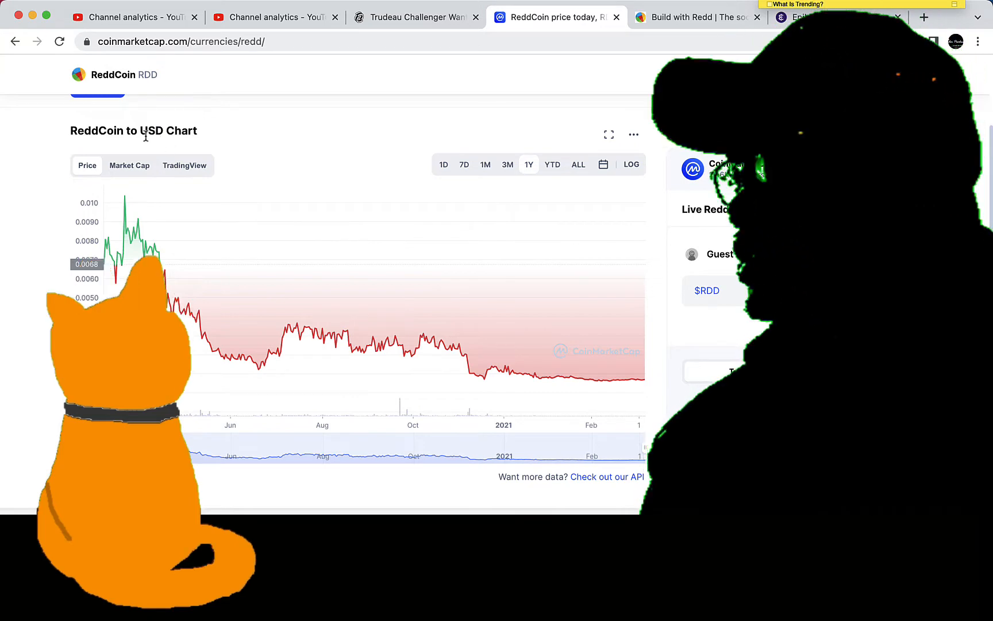
{"action": "left_click", "coordinate": [169, 167]}
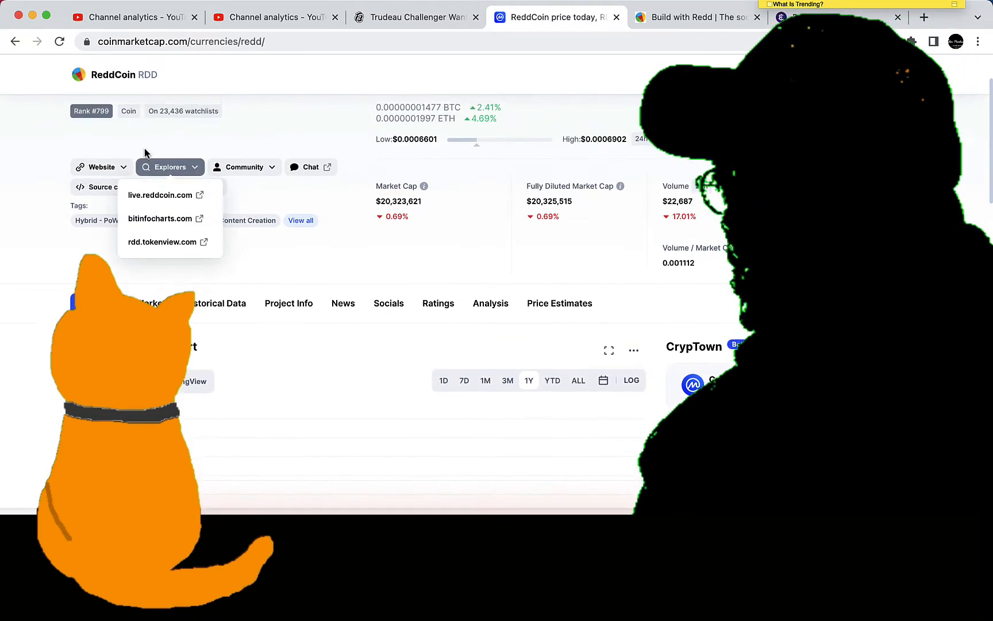
{"action": "left_click", "coordinate": [100, 167]}
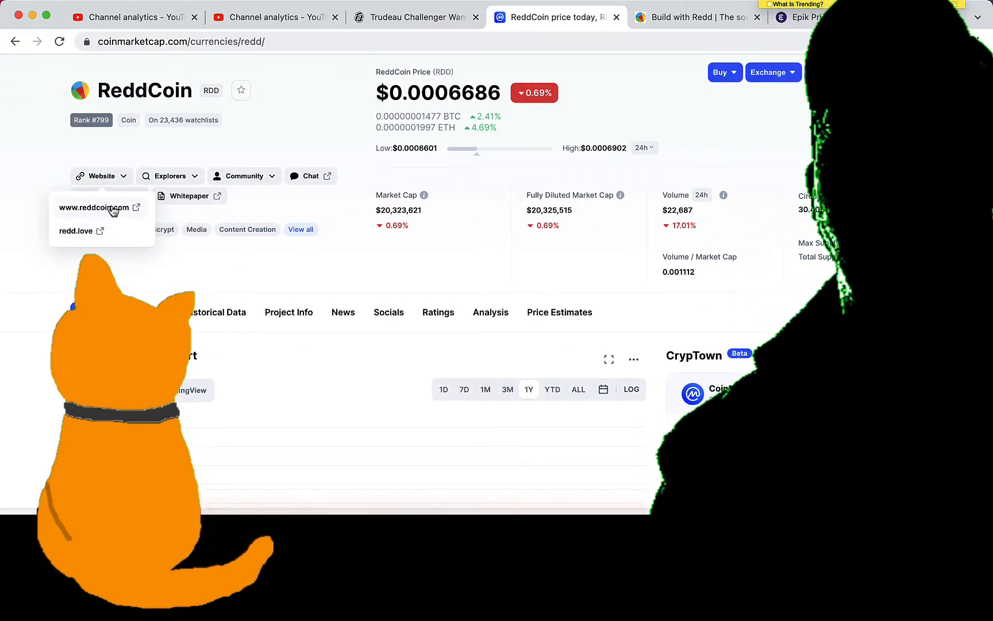
{"action": "left_click", "coordinate": [93, 207]}
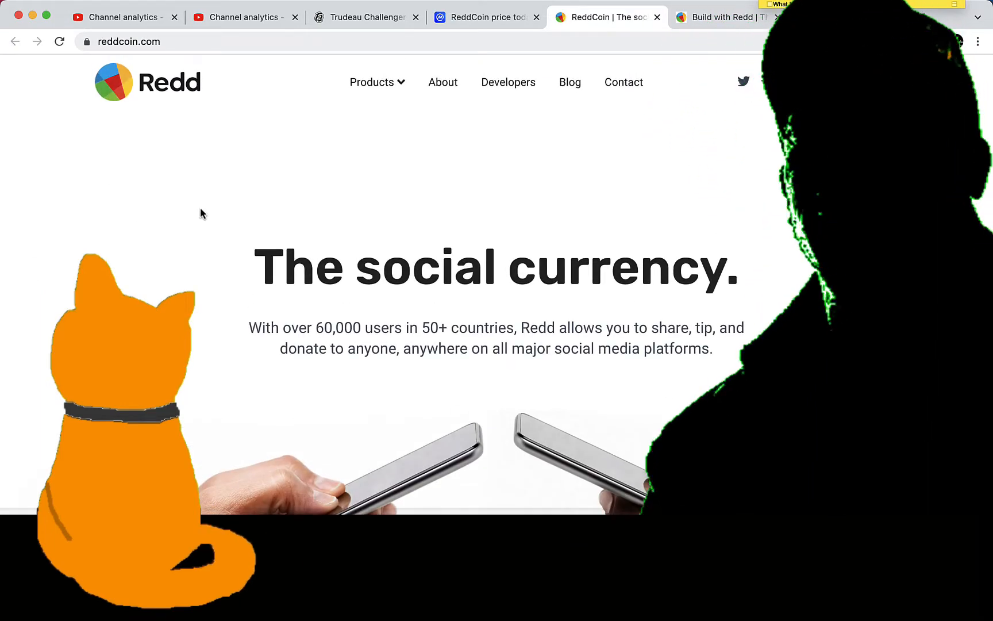
{"action": "scroll", "scroll_direction": "down", "scroll_amount": 3}
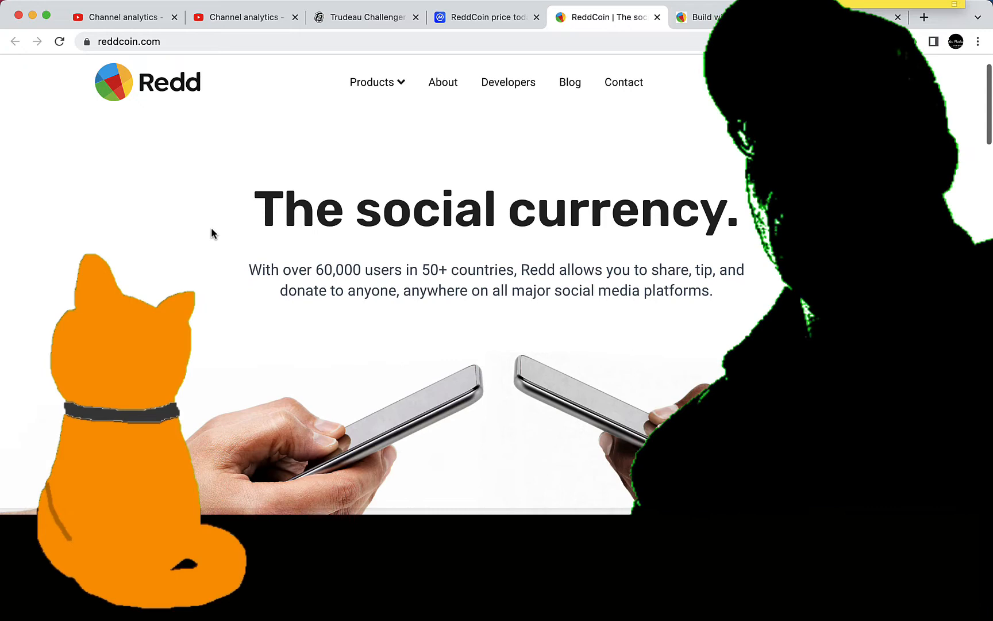
{"action": "scroll", "scroll_direction": "down", "scroll_amount": 3}
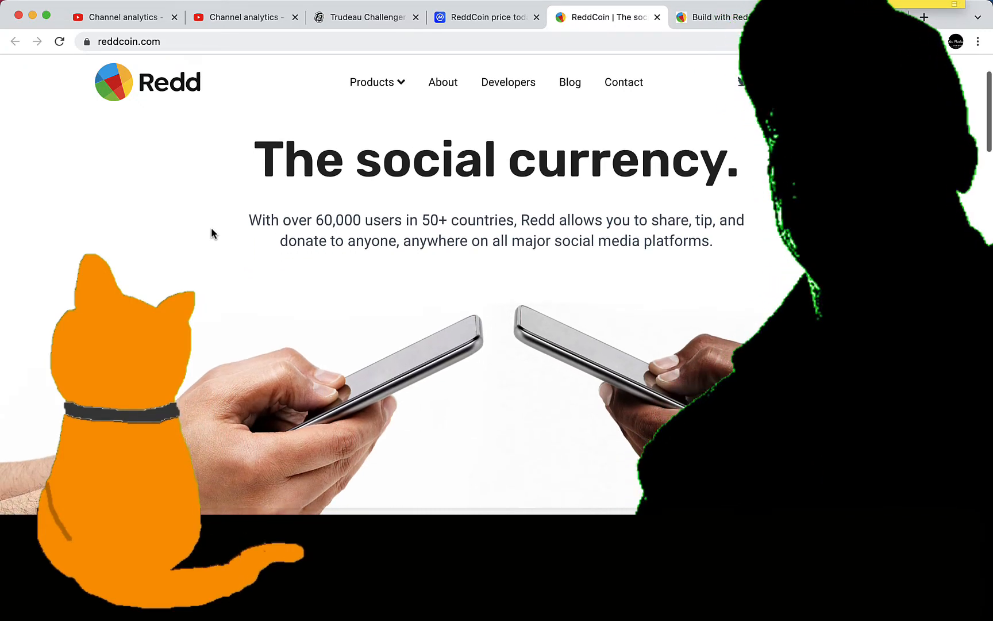
{"action": "scroll", "scroll_direction": "down", "scroll_amount": 3}
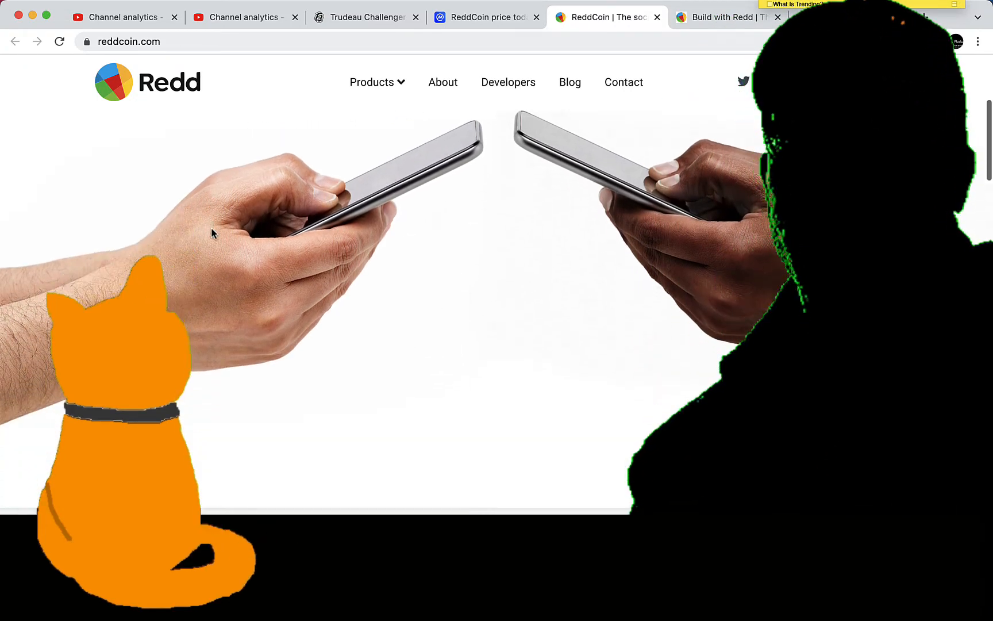